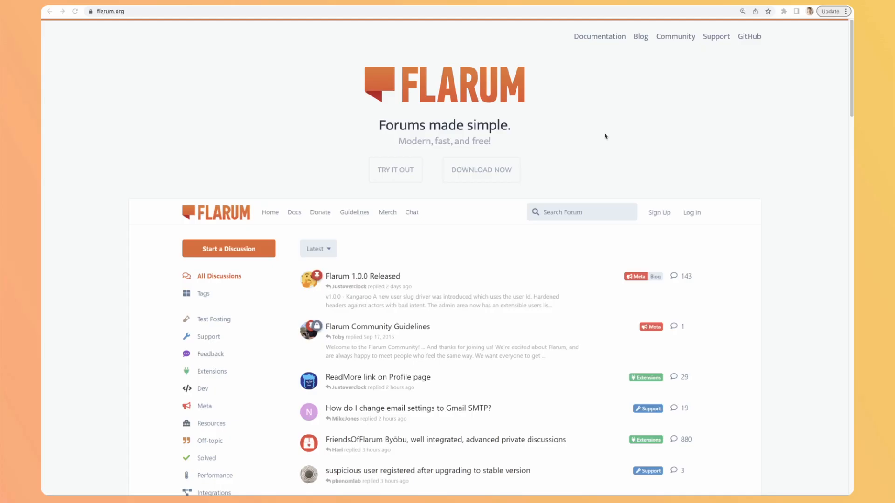
Follow the forum link on flarum.org to reach discuss.flarum.org.
{"action": "scroll", "scroll_direction": "down", "scroll_amount": 3}
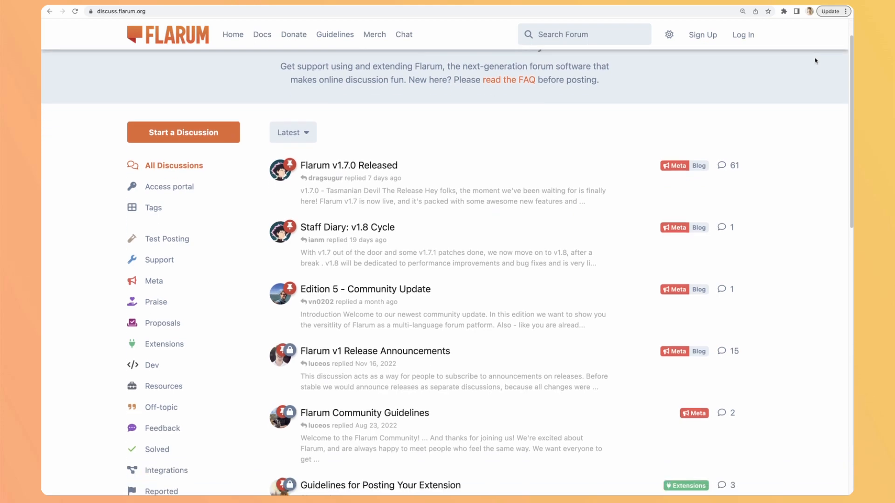
{"action": "left_click", "coordinate": [348, 166]}
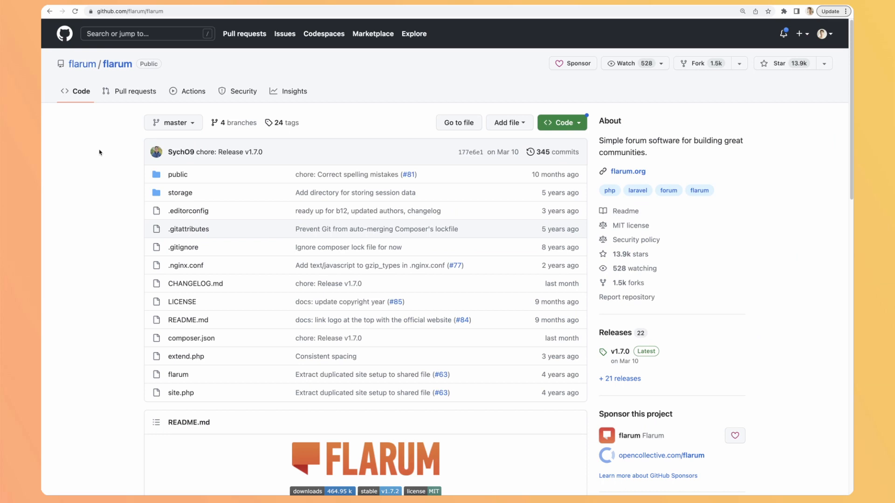
{"action": "mouse_move", "coordinate": [126, 151]}
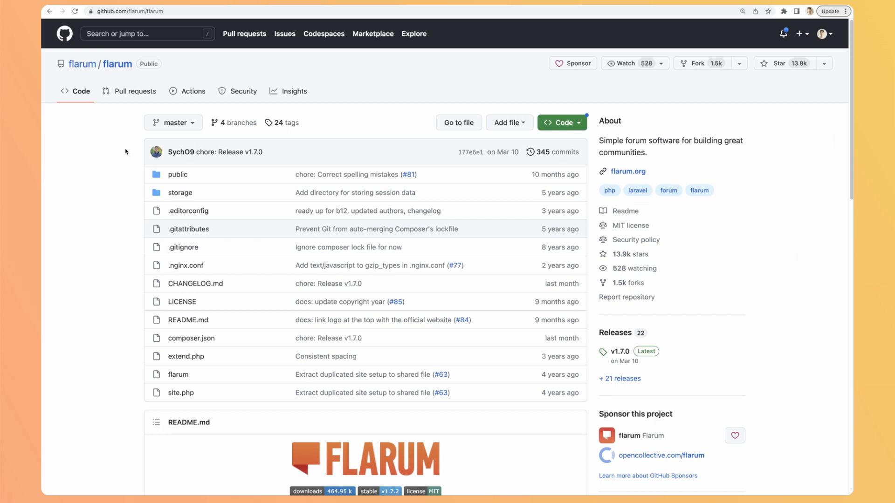
{"action": "mouse_move", "coordinate": [718, 89]}
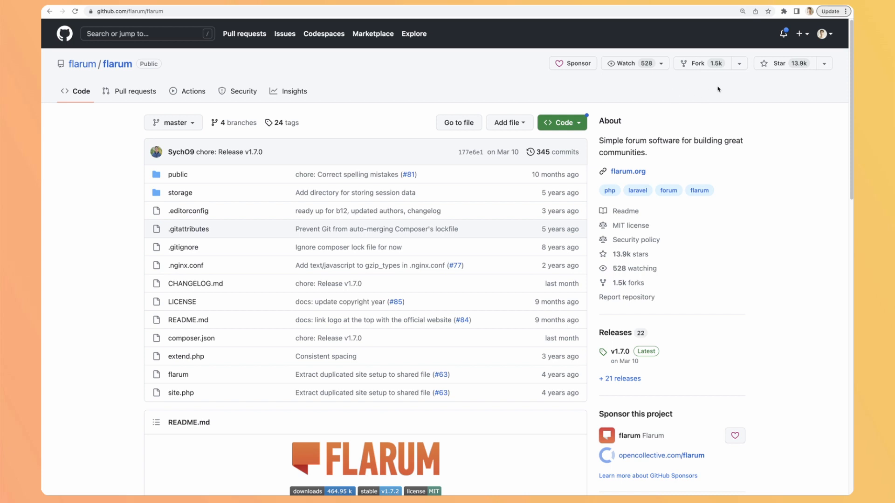
Star flarum/flarum, read its README to the license, then head to elest.io.
{"action": "left_click", "coordinate": [779, 63]}
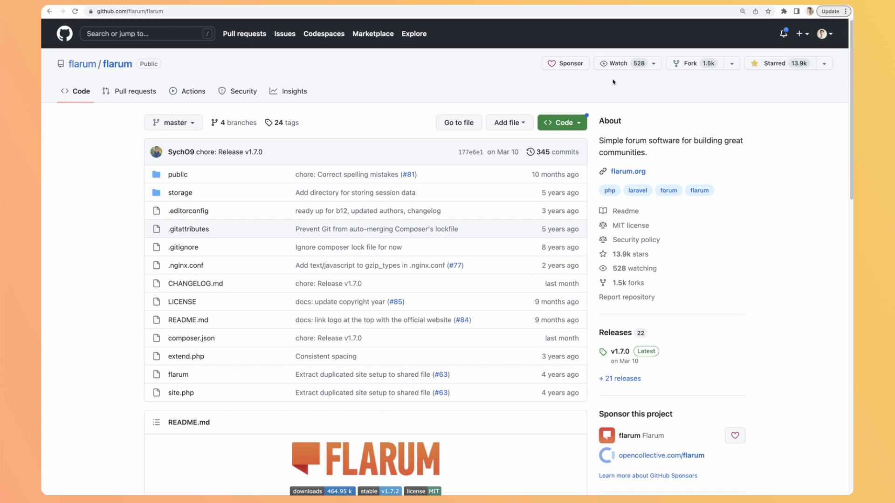
{"action": "scroll", "scroll_direction": "down", "scroll_amount": 3}
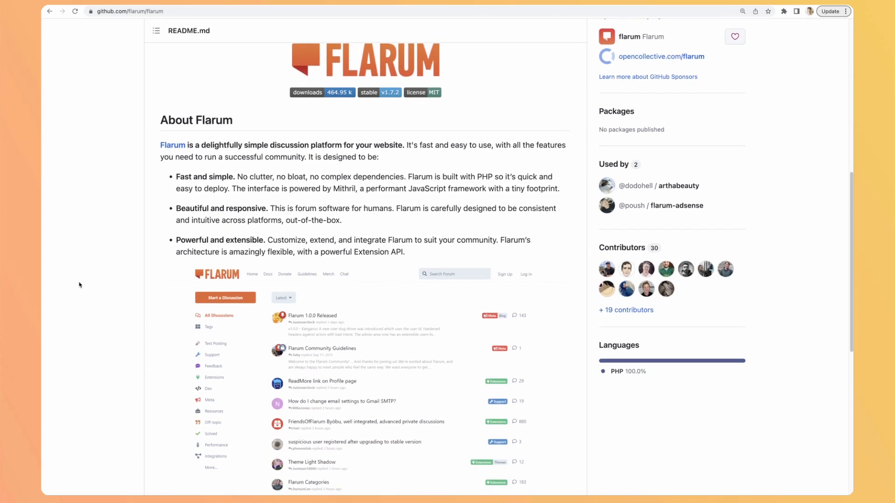
{"action": "scroll", "scroll_direction": "down", "scroll_amount": 3}
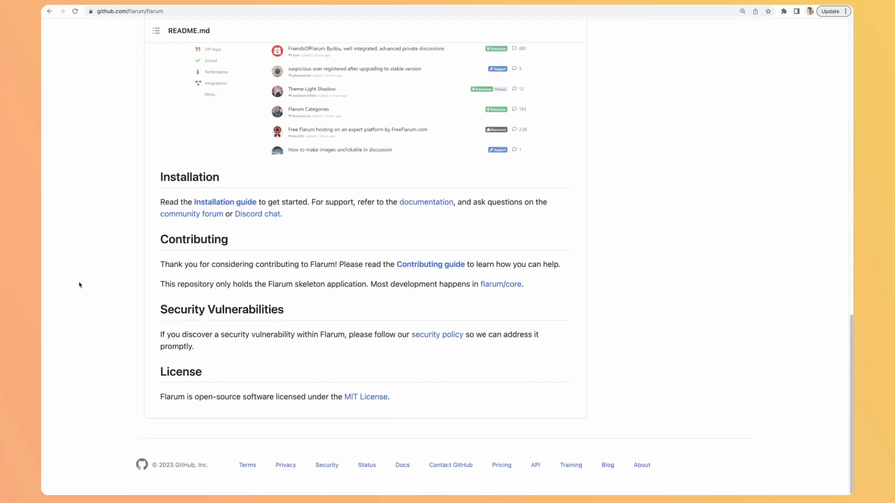
{"action": "type", "text": "elest.io"}
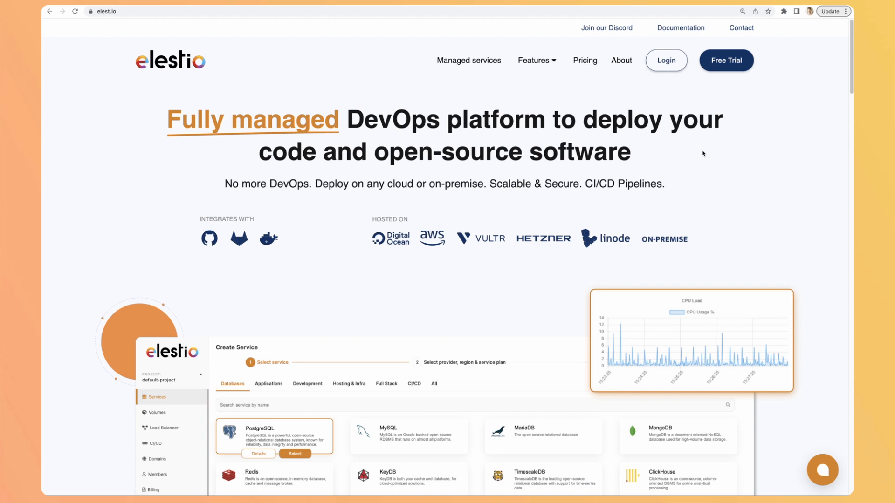
{"action": "mouse_move", "coordinate": [745, 110]}
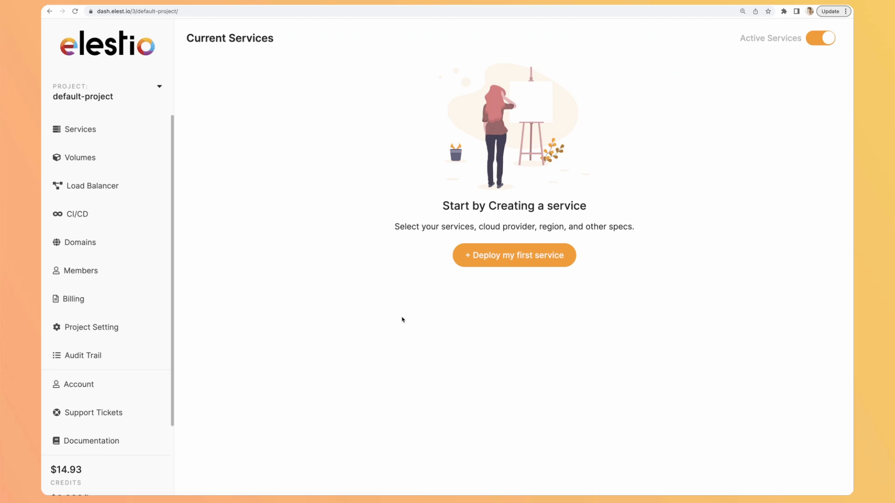
Deploy a first service, search 'flarum' and select it, keeping Hetzner fsn1 SMALL-1C-2G.
{"action": "left_click", "coordinate": [514, 255]}
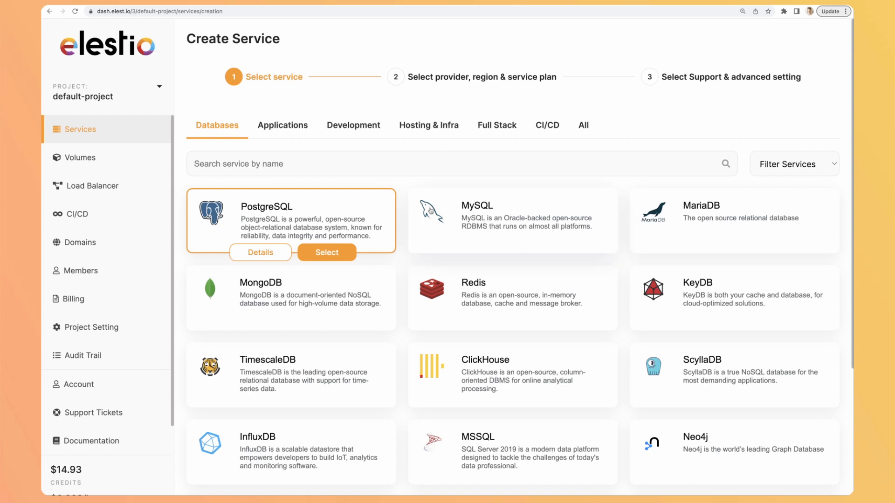
{"action": "type", "text": "flarum"}
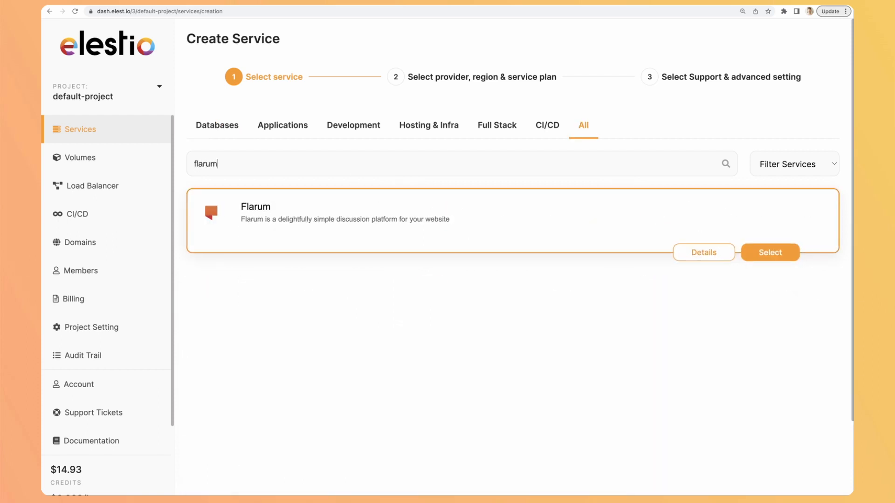
{"action": "left_click", "coordinate": [770, 251]}
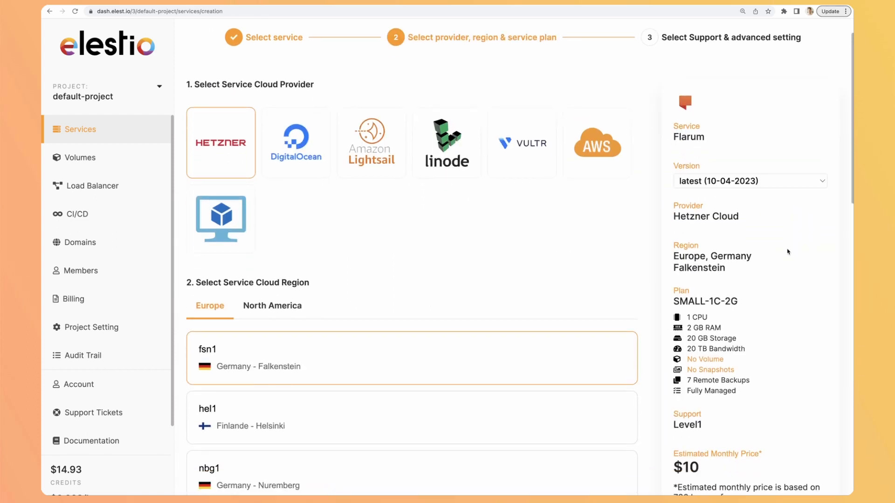
{"action": "mouse_move", "coordinate": [495, 244]}
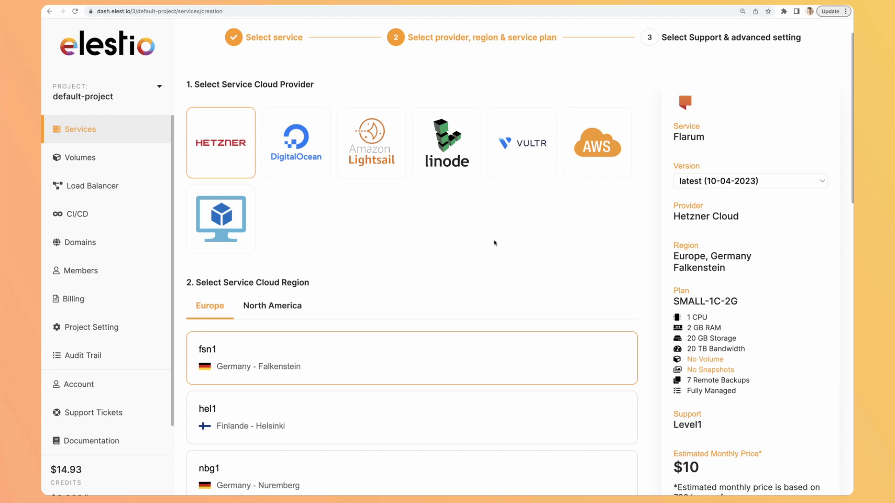
{"action": "scroll", "scroll_direction": "down", "scroll_amount": 3}
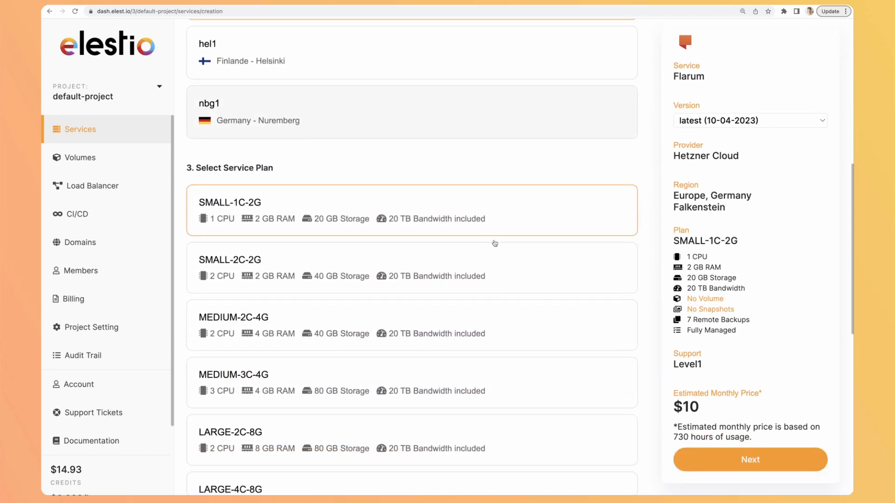
{"action": "scroll", "scroll_direction": "down", "scroll_amount": 3}
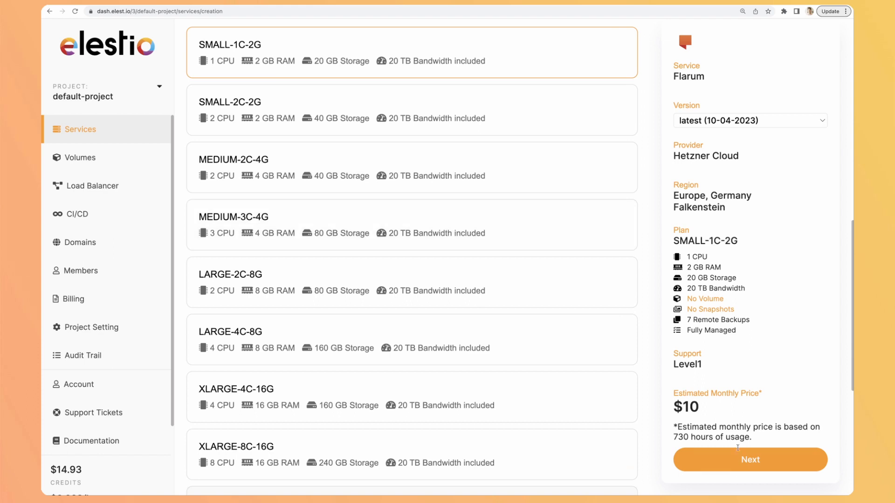
Keep Level 1 support and create the flarum-rqrth service.
{"action": "left_click", "coordinate": [750, 459]}
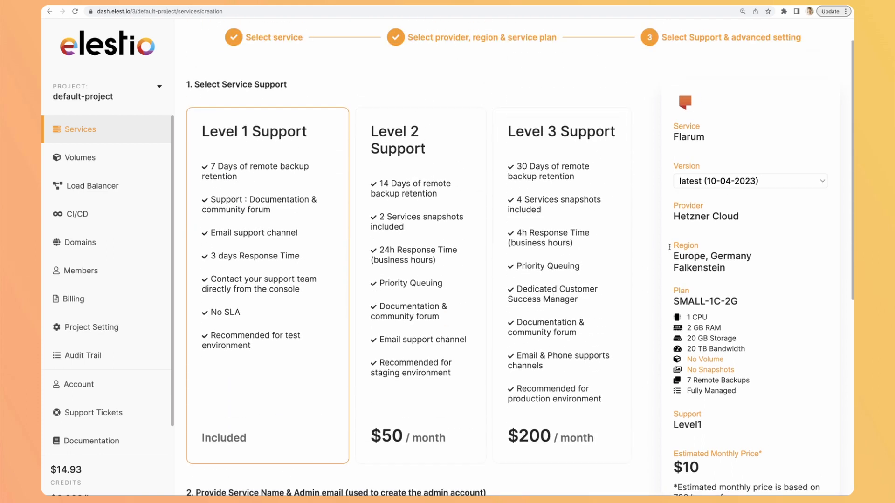
{"action": "mouse_move", "coordinate": [543, 127]}
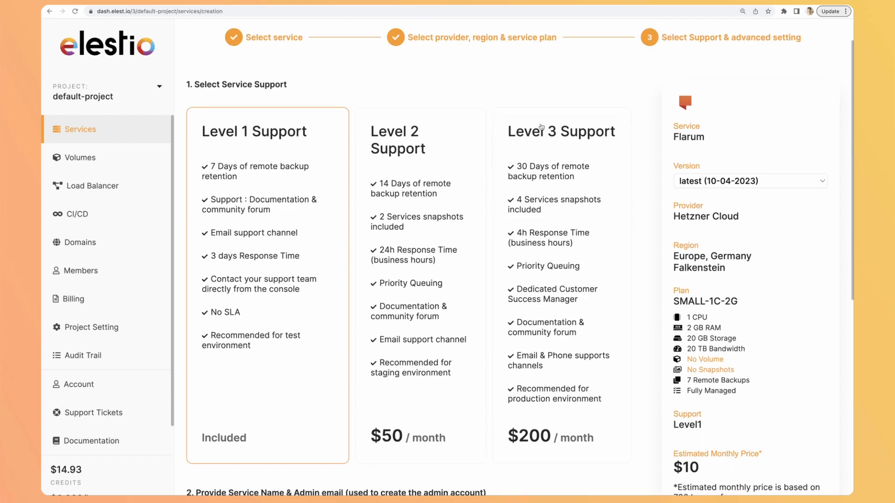
{"action": "scroll", "scroll_direction": "down", "scroll_amount": 3}
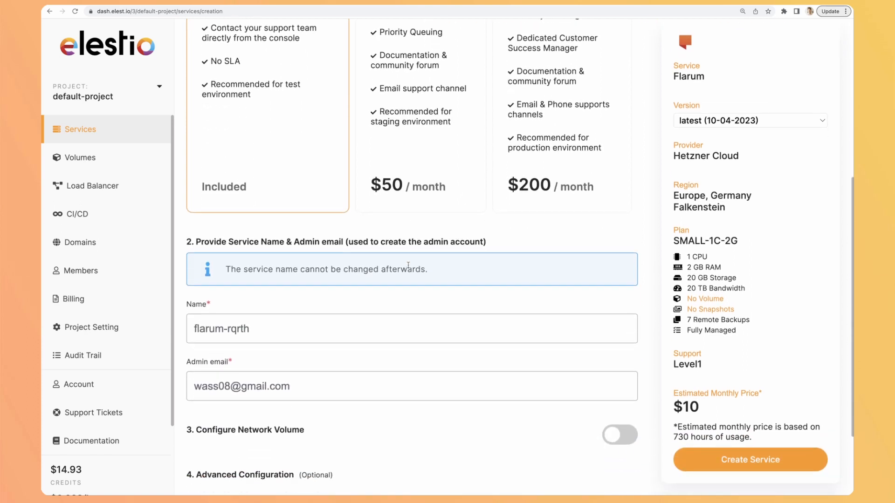
{"action": "left_click", "coordinate": [749, 460]}
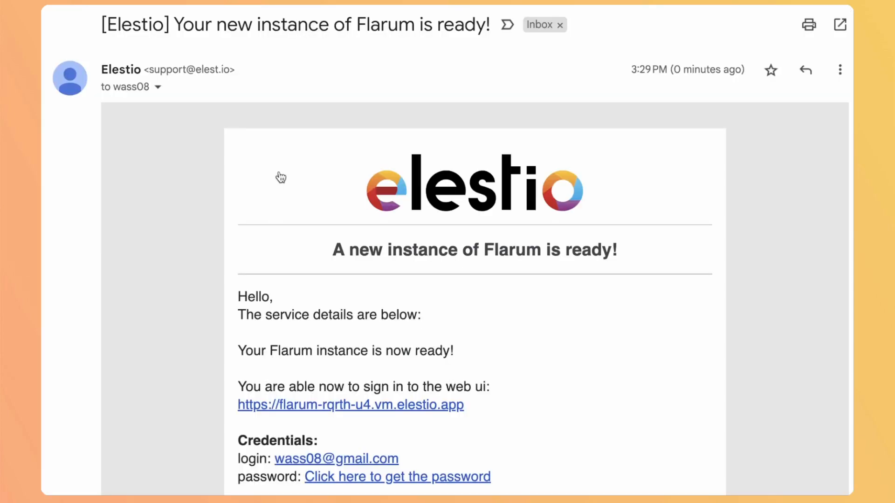
Copy the flarum-rqrth admin password from the service's credentials.
{"action": "scroll", "scroll_direction": "down", "scroll_amount": 3}
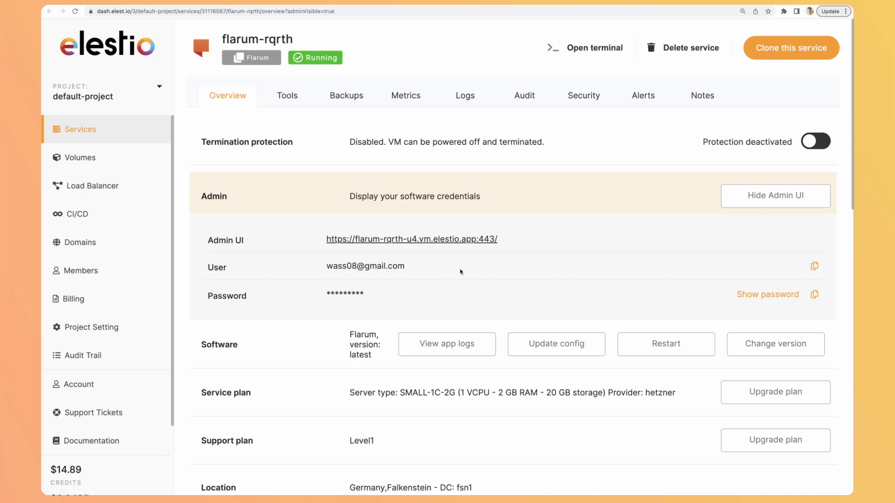
{"action": "mouse_move", "coordinate": [483, 266]}
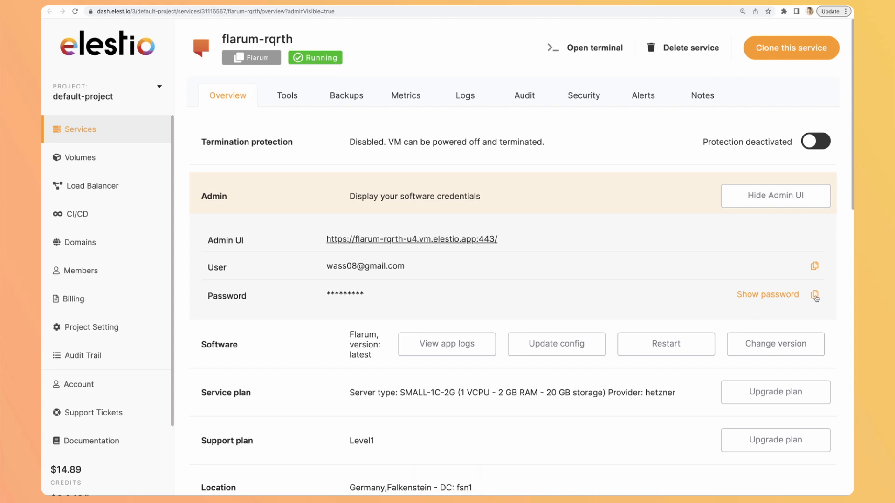
{"action": "left_click", "coordinate": [411, 238]}
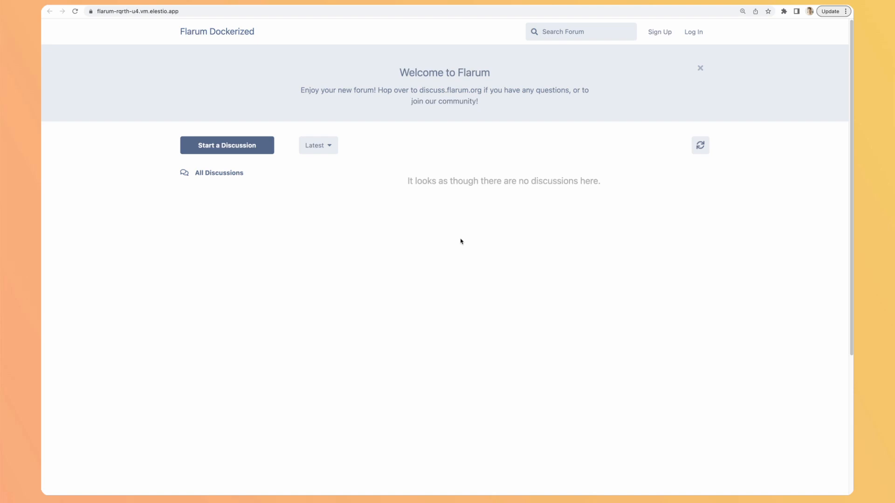
{"action": "mouse_move", "coordinate": [675, 75]}
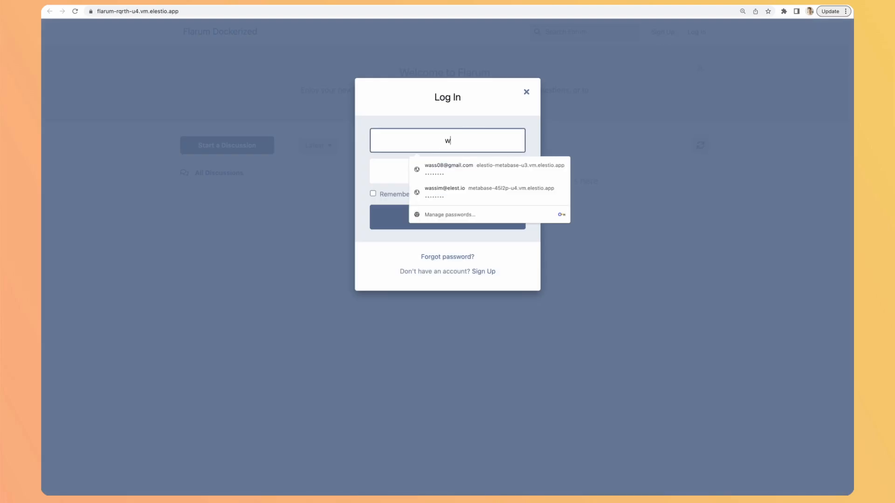
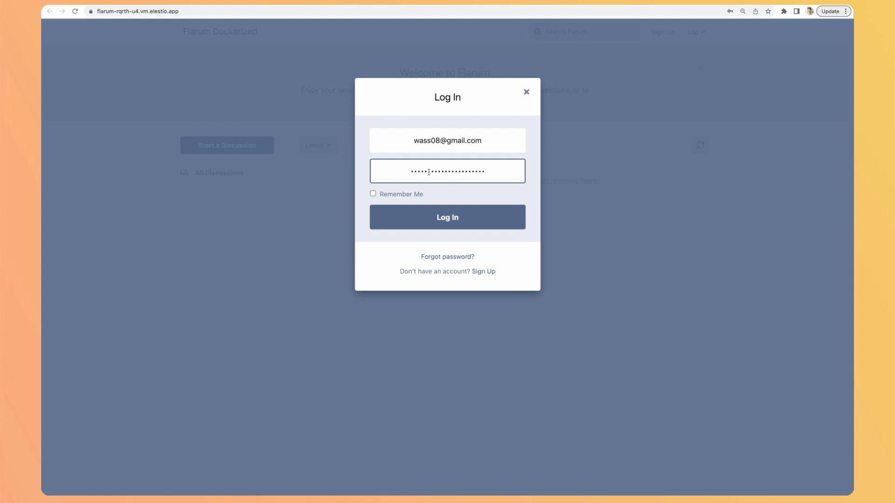
{"action": "left_click", "coordinate": [447, 217]}
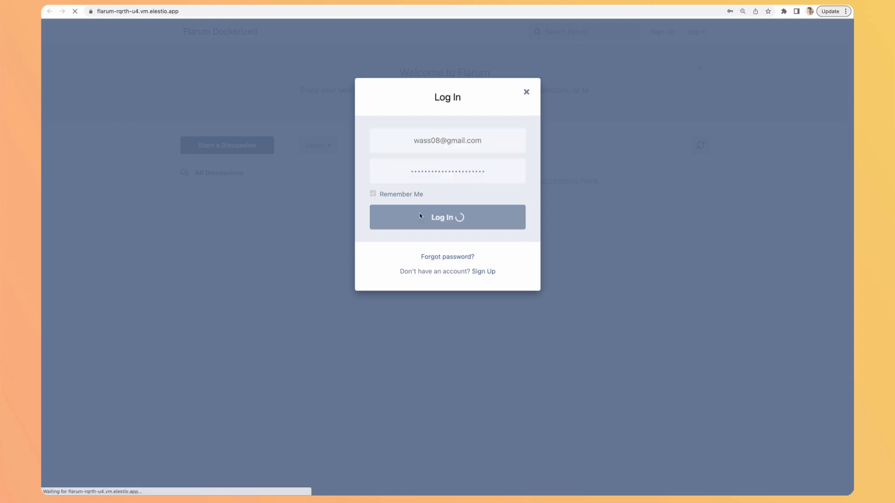
{"action": "left_click", "coordinate": [447, 217]}
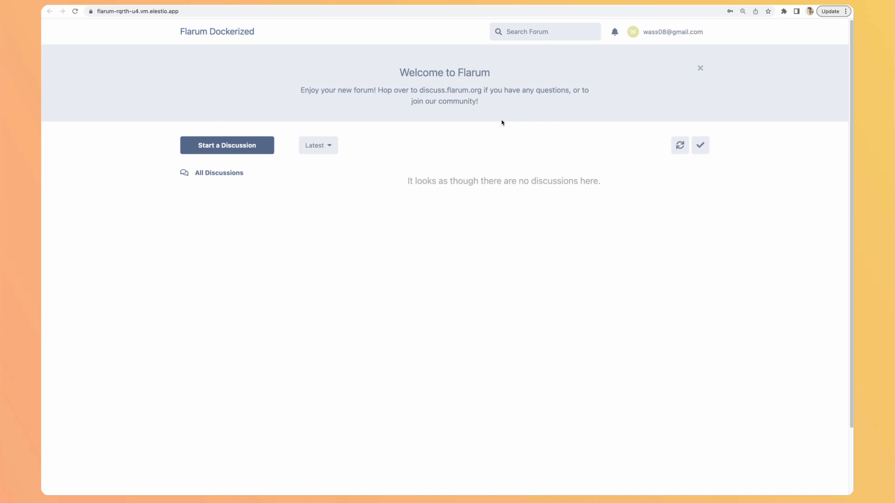
{"action": "mouse_move", "coordinate": [290, 120]}
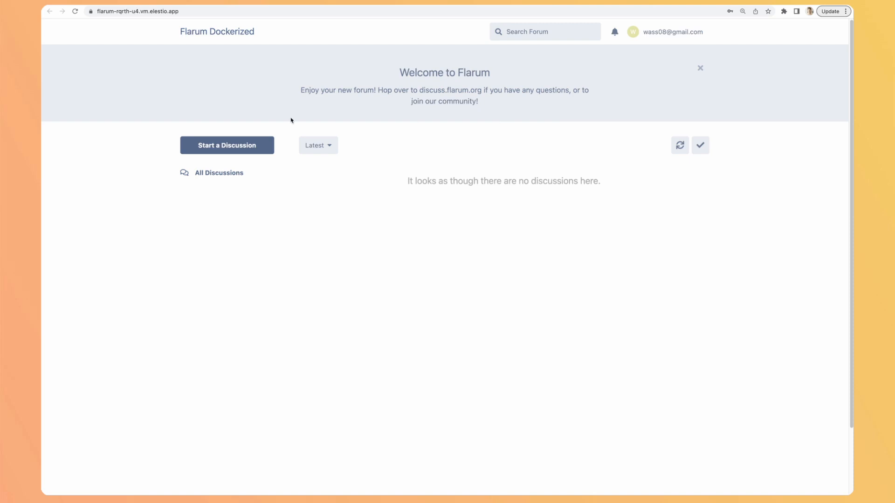
Start a full-screen discussion titled 'Welcome to Elestio'.
{"action": "left_click", "coordinate": [227, 144]}
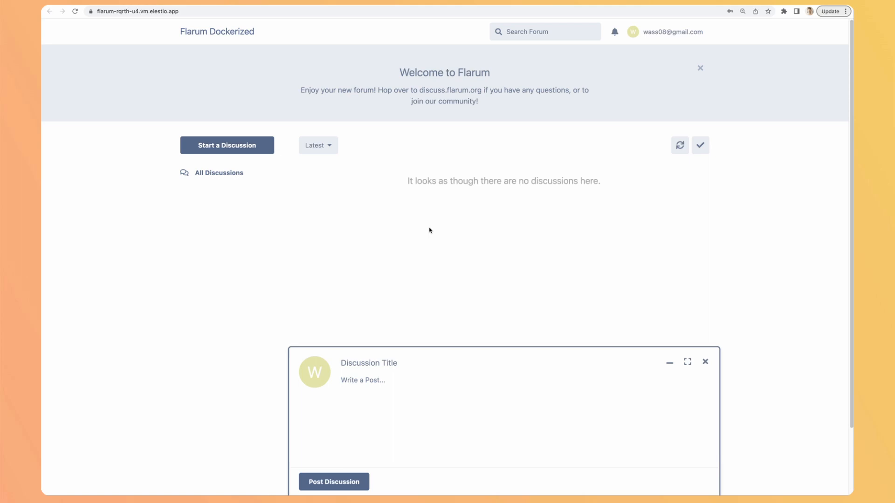
{"action": "left_click", "coordinate": [687, 362]}
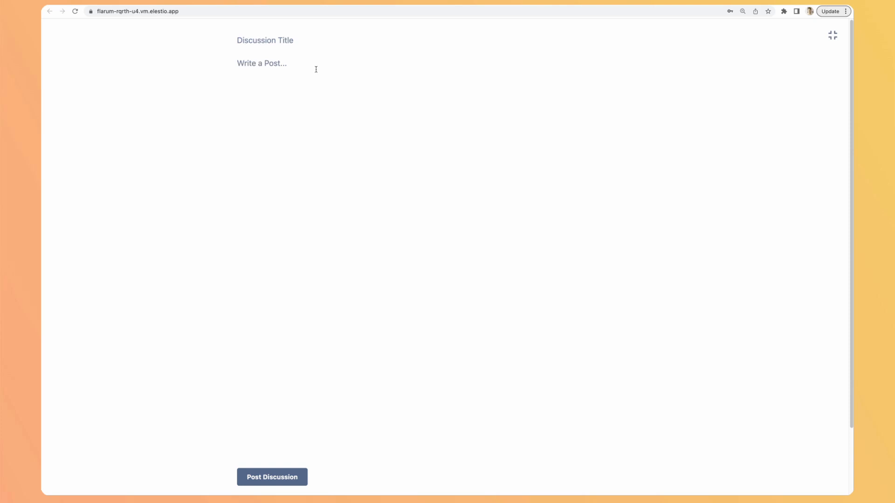
{"action": "type", "text": "Welcome to Elestio"}
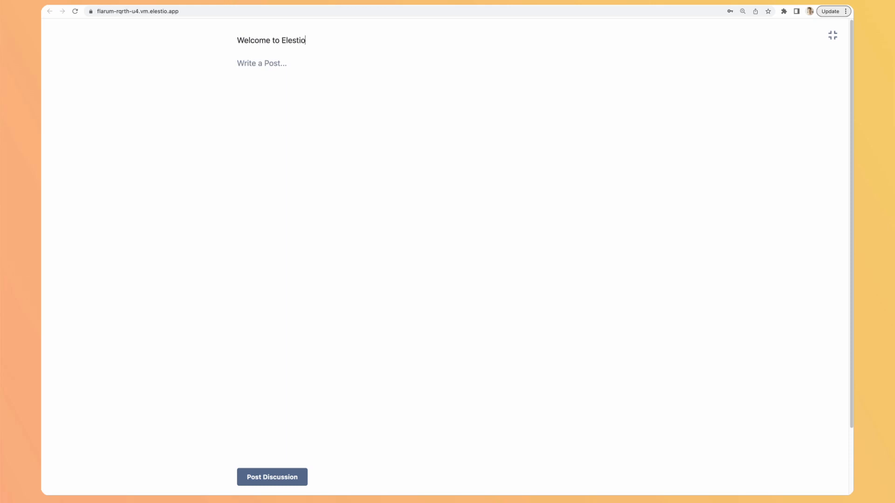
Write 'Hello, Welcome to our community, let's talk about DevOps & Open Source Software' and post it.
{"action": "type", "text": "Hello,"}
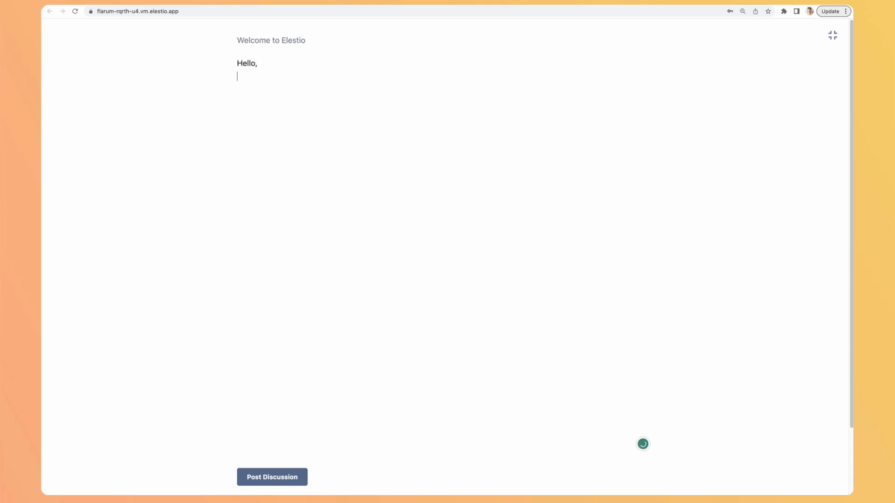
{"action": "type", "text": "Welcome to our"}
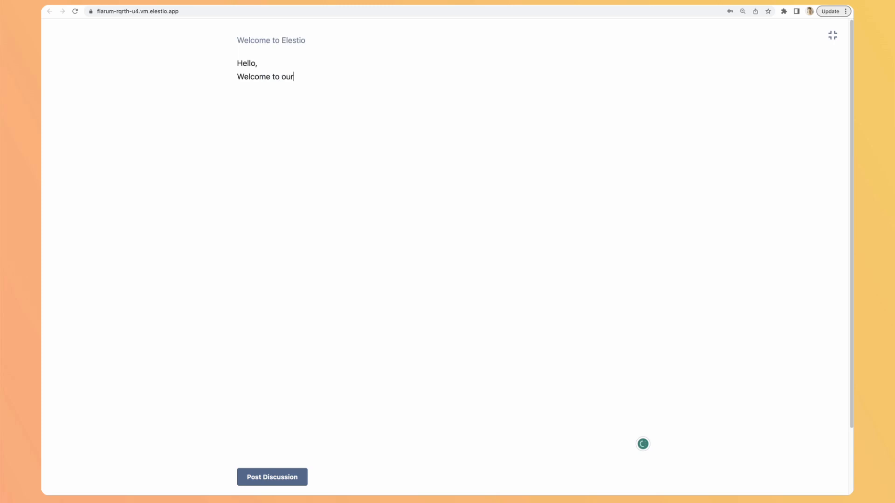
{"action": "type", "text": "community, let's"}
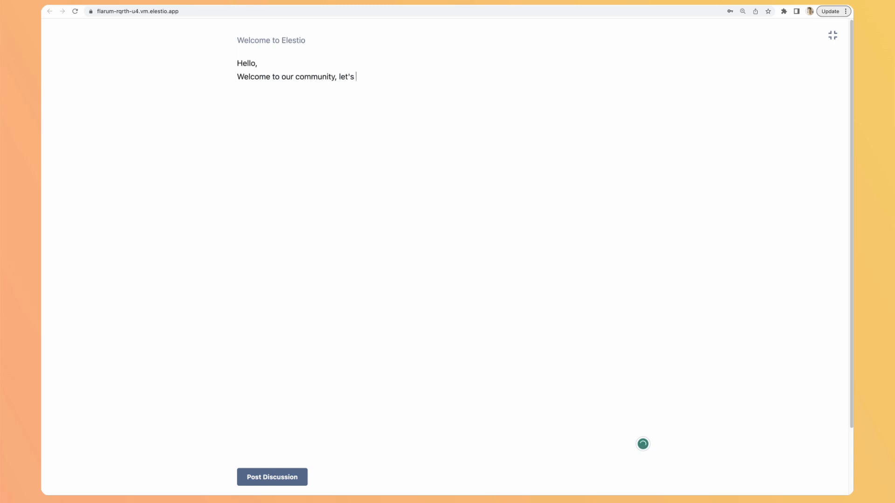
{"action": "type", "text": "talk about D"}
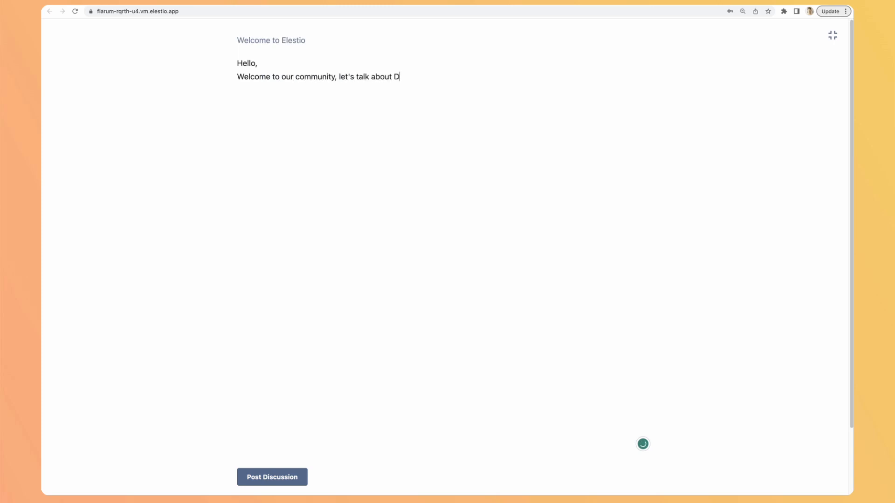
{"action": "type", "text": "evOps &"}
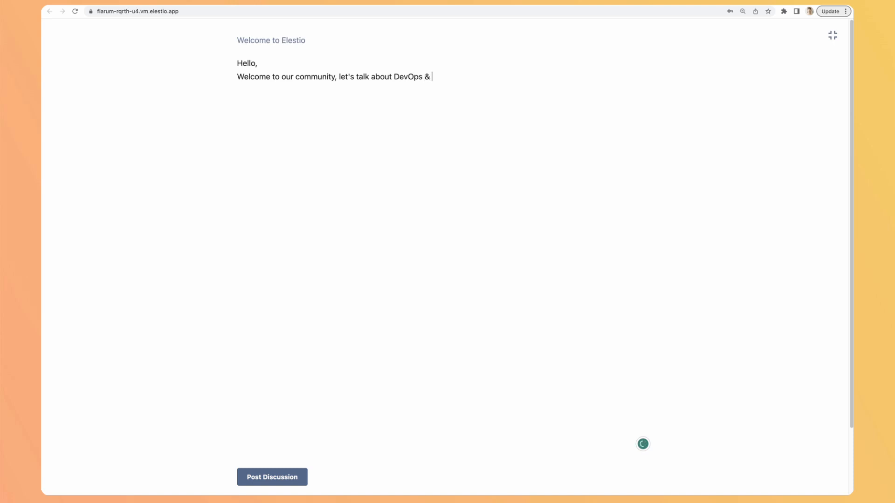
{"action": "type", "text": "Open Source Soft"}
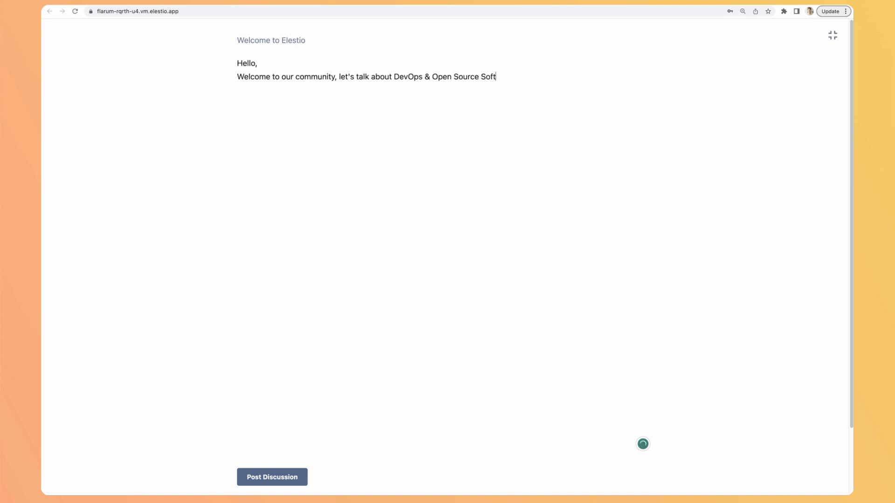
{"action": "type", "text": "ware"}
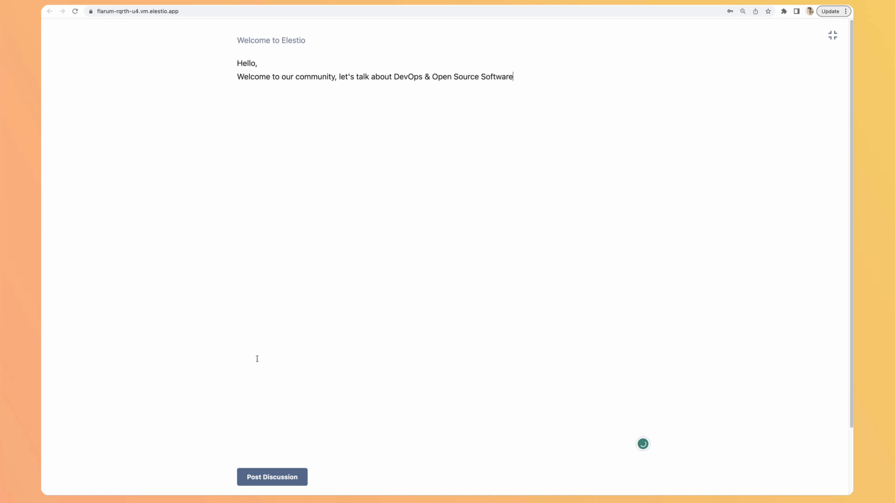
{"action": "left_click", "coordinate": [272, 478]}
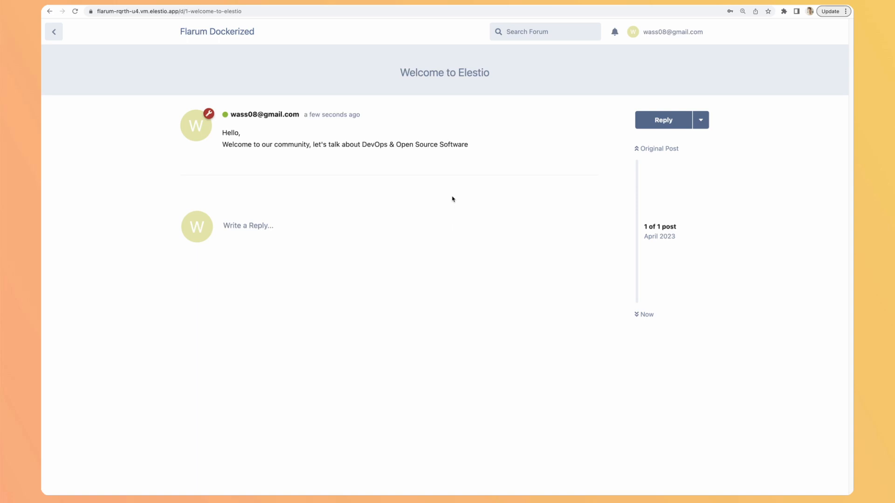
Return to the forum home and enter Administration from the user menu.
{"action": "left_click", "coordinate": [216, 31]}
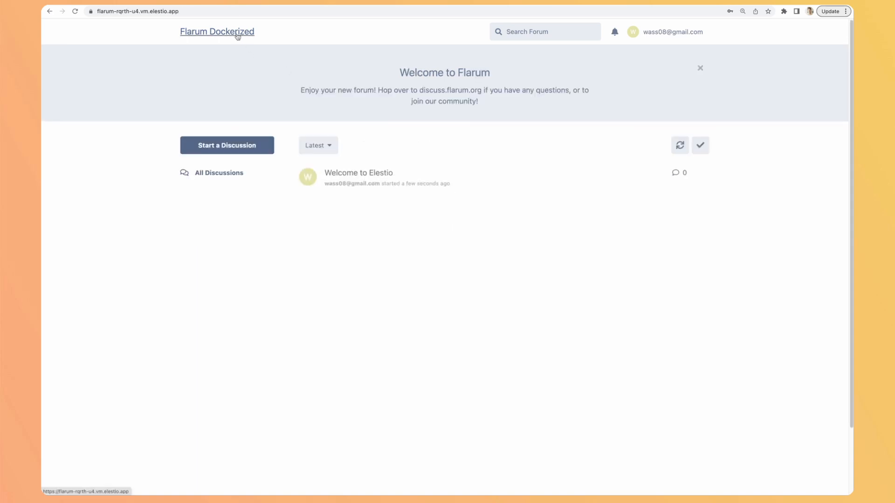
{"action": "mouse_move", "coordinate": [320, 159]}
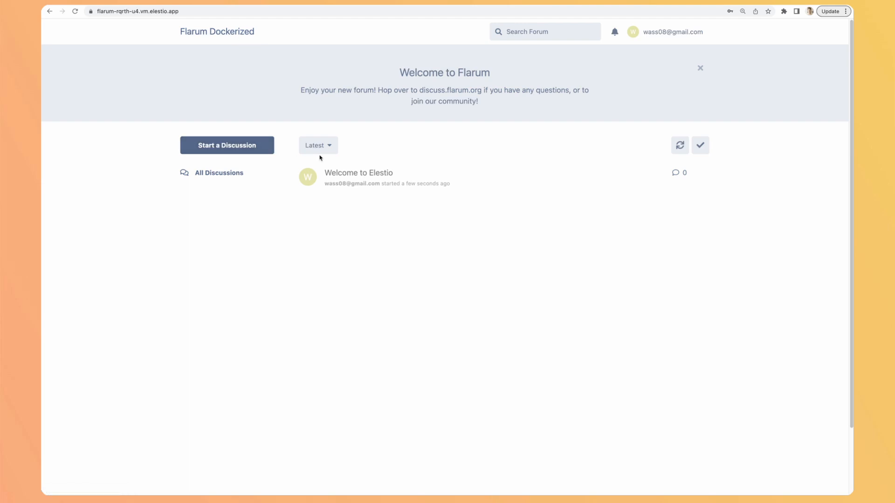
{"action": "mouse_move", "coordinate": [649, 56]}
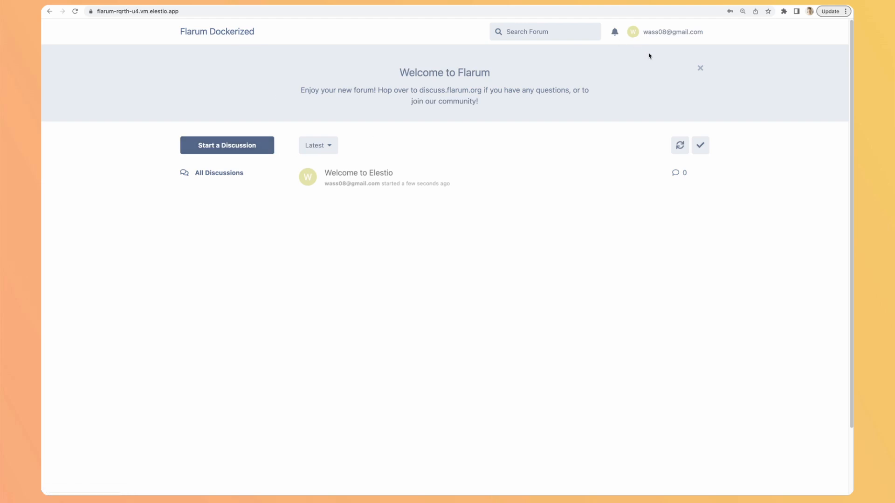
{"action": "left_click", "coordinate": [672, 32]}
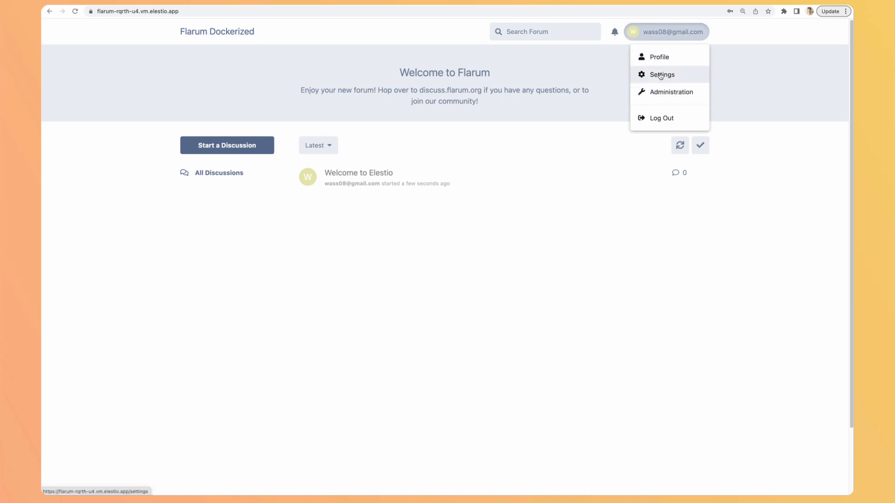
{"action": "left_click", "coordinate": [671, 92]}
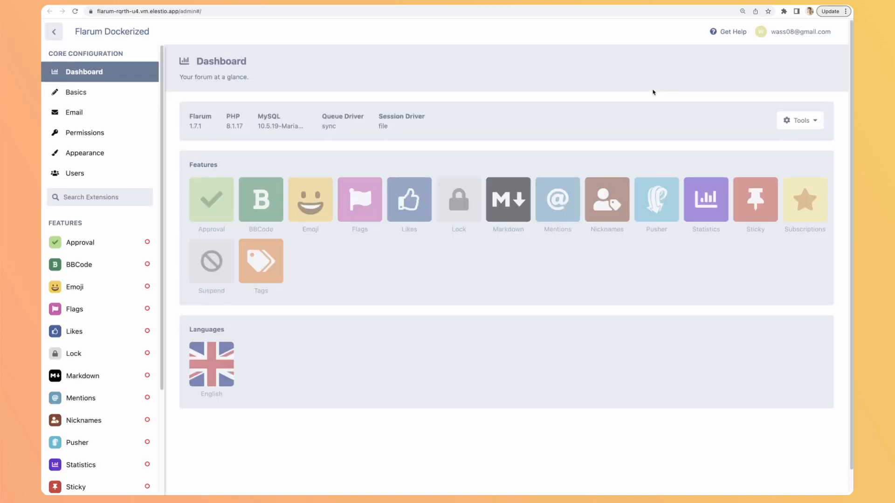
{"action": "mouse_move", "coordinate": [220, 136]}
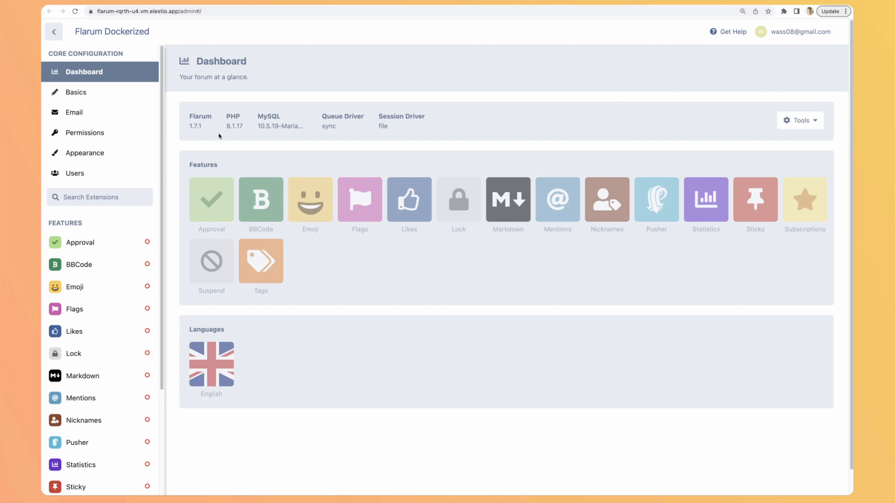
{"action": "mouse_move", "coordinate": [222, 134]}
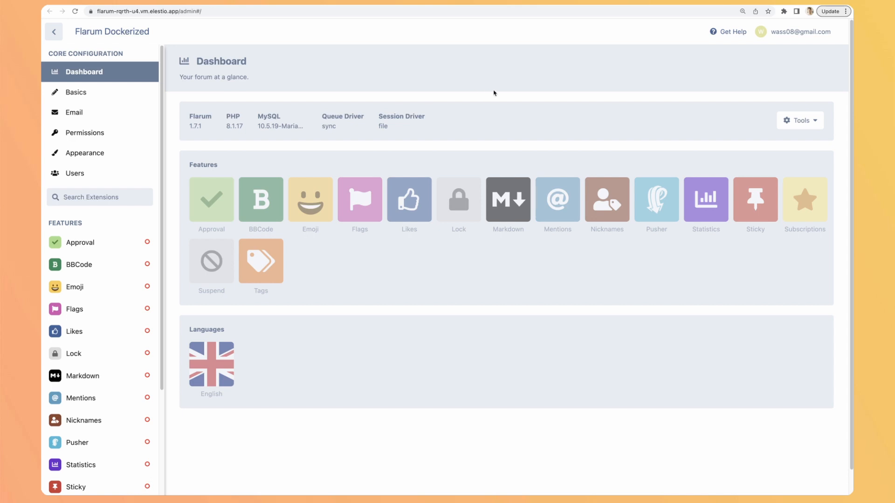
{"action": "mouse_move", "coordinate": [585, 239]}
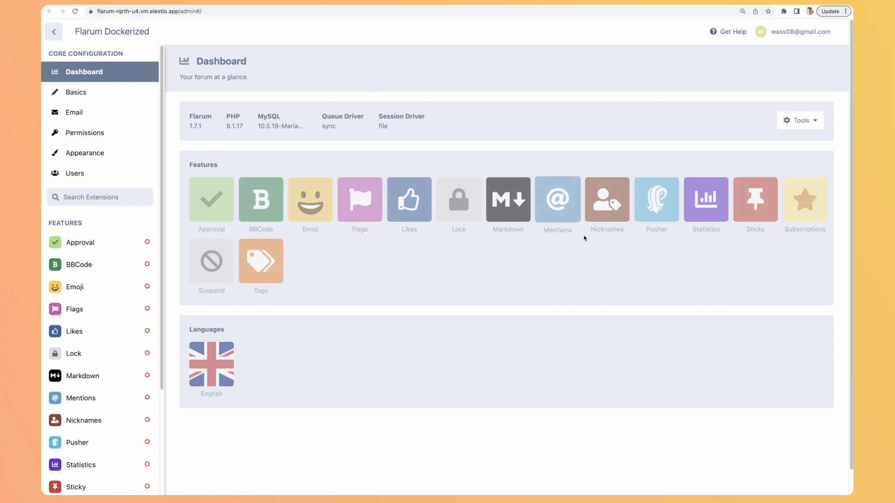
{"action": "mouse_move", "coordinate": [298, 63]}
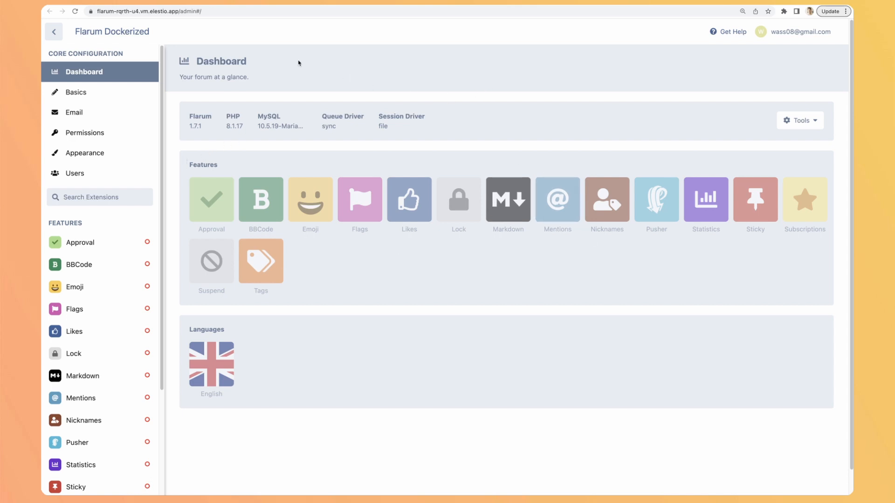
{"action": "mouse_move", "coordinate": [78, 99]}
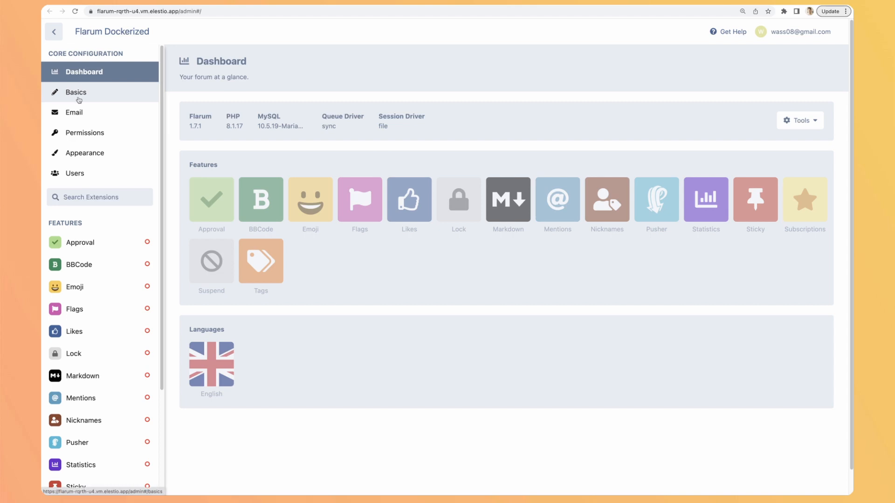
In Basics, set the forum title to Elestio and description to 'Talk about Dev Ops & OSS'.
{"action": "left_click", "coordinate": [76, 93]}
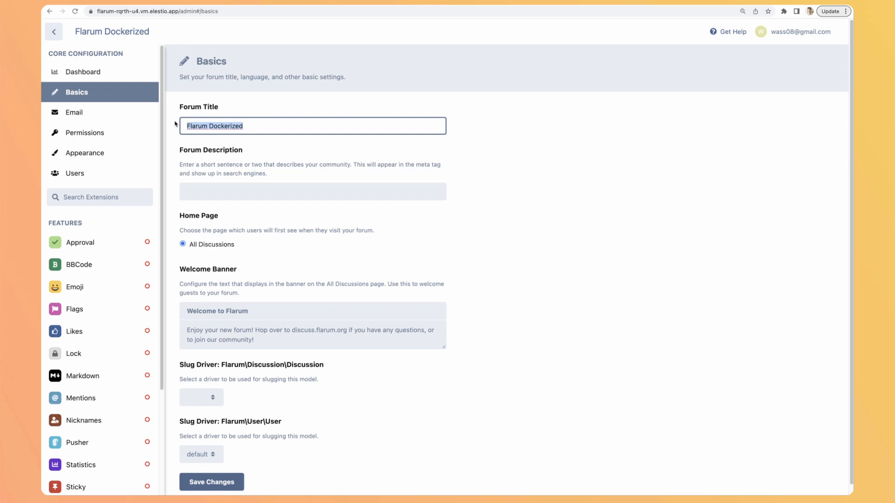
{"action": "type", "text": "Elestio Community"}
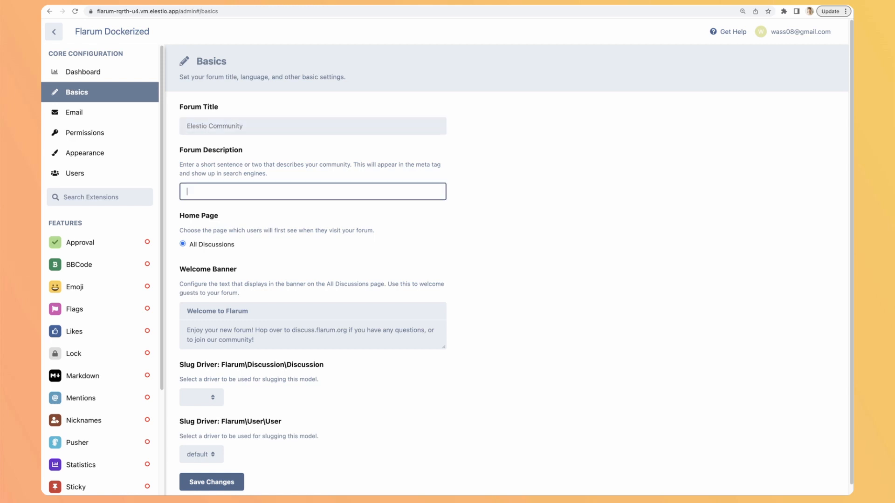
{"action": "type", "text": "Talk about"}
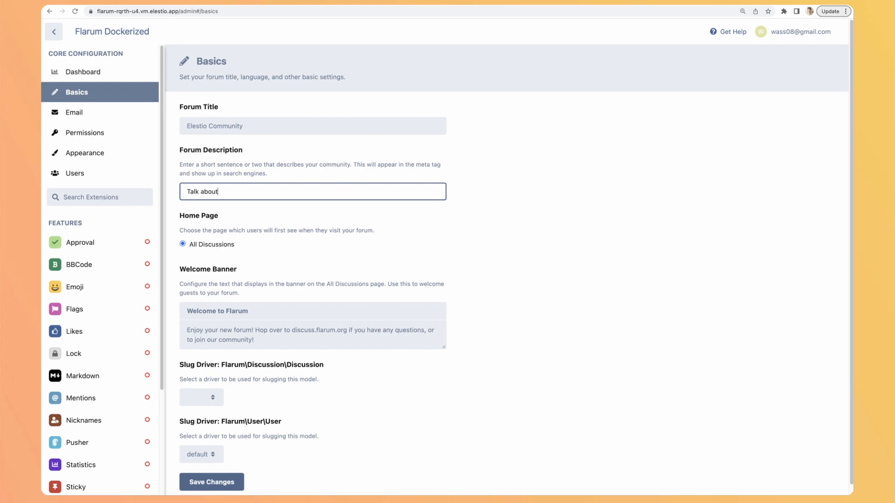
{"action": "type", "text": "Dev Ops &"}
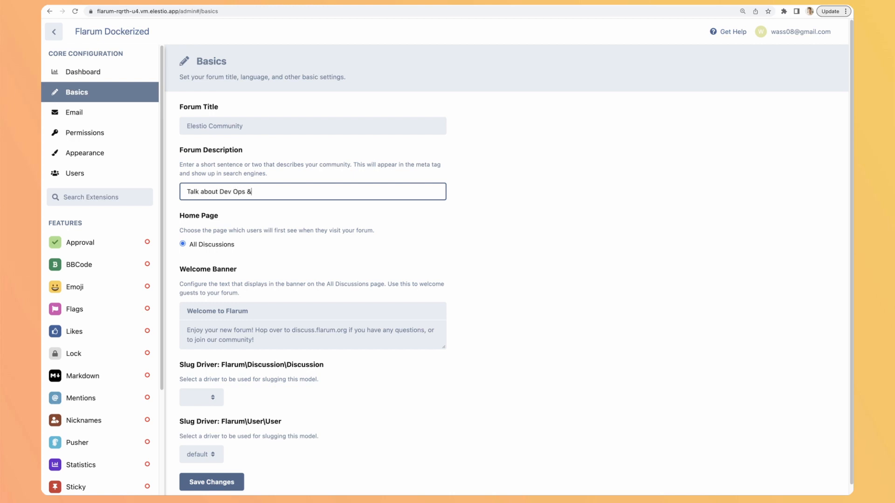
{"action": "type", "text": "OSS"}
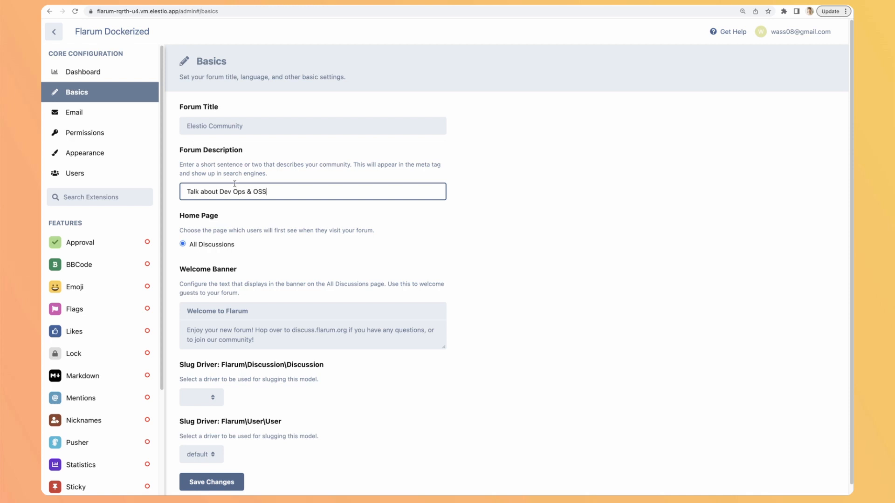
Retitle the banner 'Welcome to Elestio', end its message with 'discuss with us', and save.
{"action": "scroll", "scroll_direction": "down", "scroll_amount": 3}
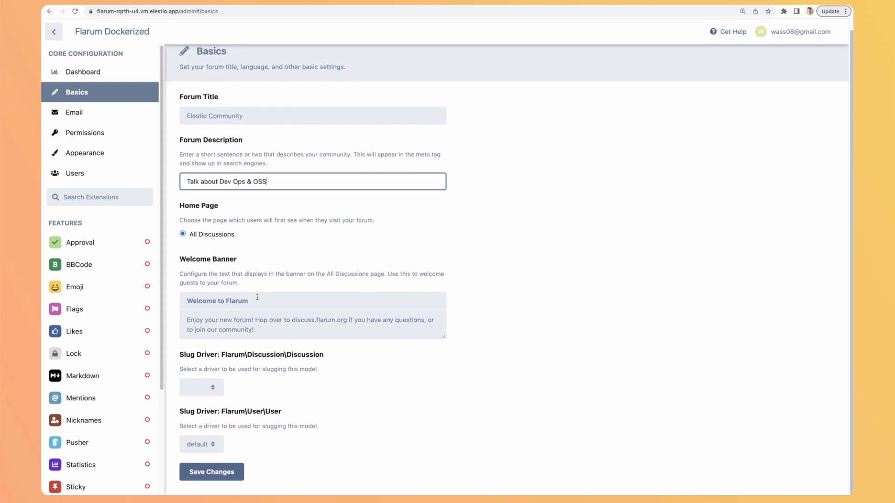
{"action": "double_click", "coordinate": [217, 301]}
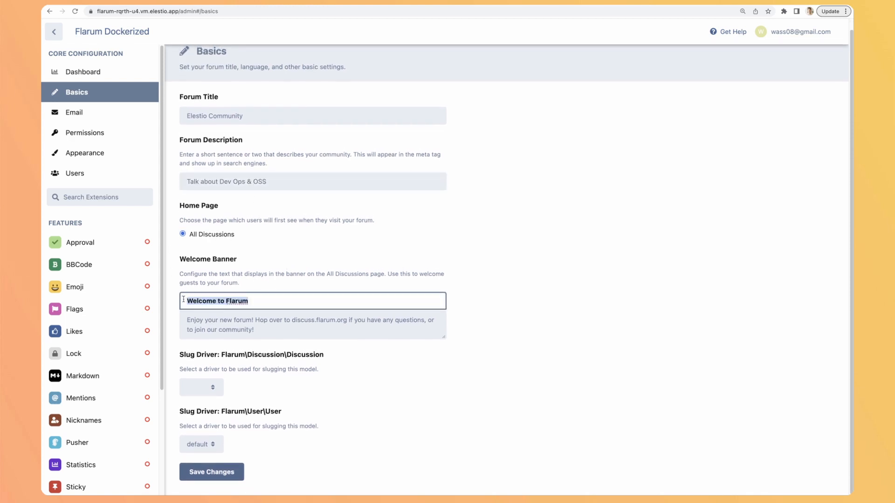
{"action": "type", "text": "Welcome to Elestio"}
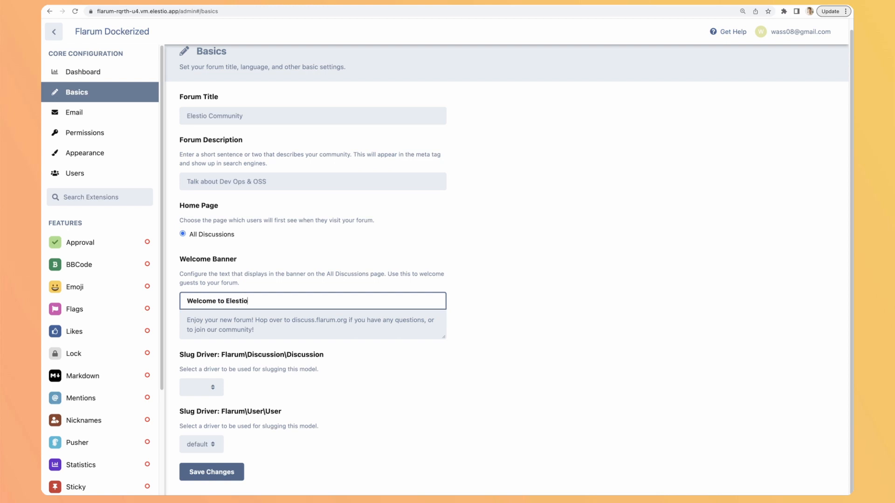
{"action": "left_click", "coordinate": [289, 324]}
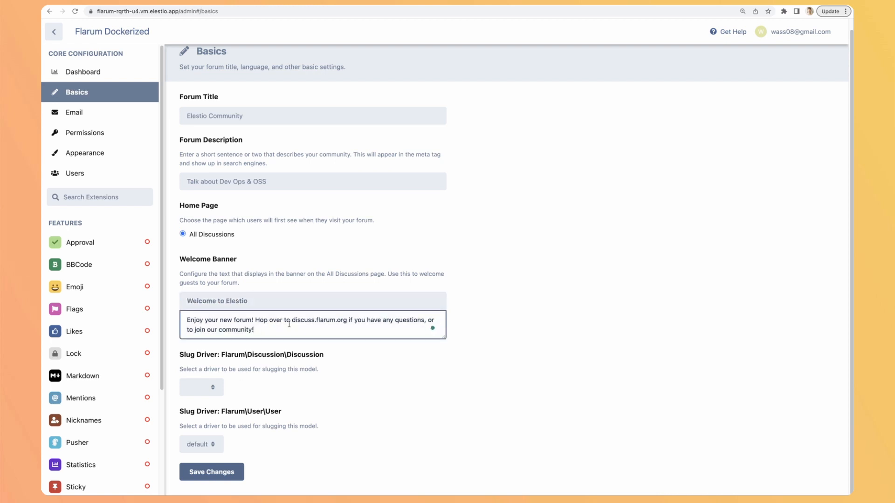
{"action": "left_click_drag", "start_coordinate": [291, 320], "coordinate": [255, 328]}
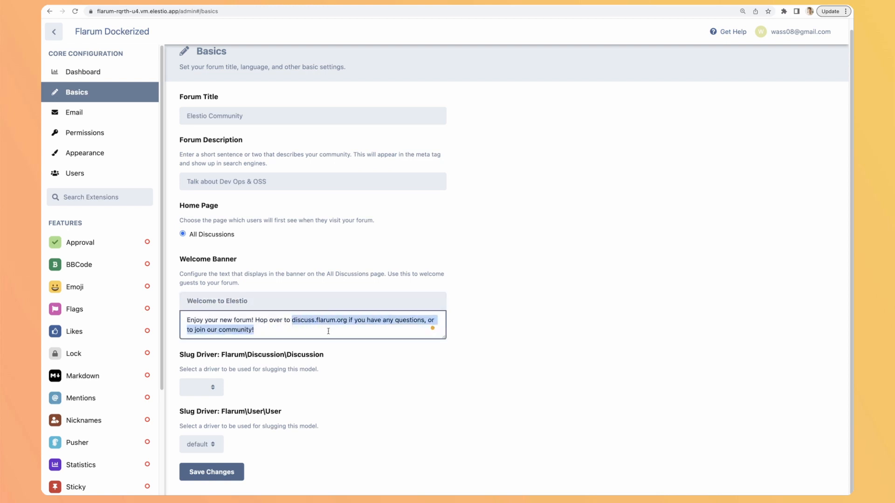
{"action": "type", "text": "discuss with us"}
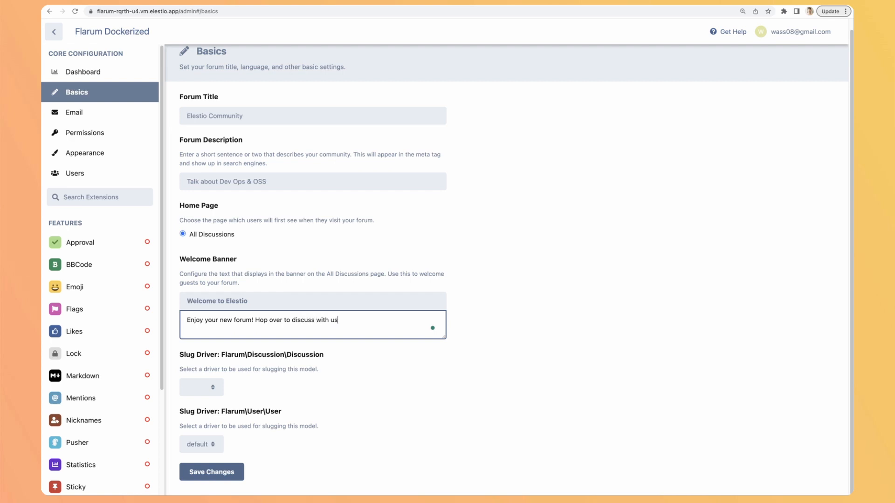
{"action": "left_click", "coordinate": [212, 471]}
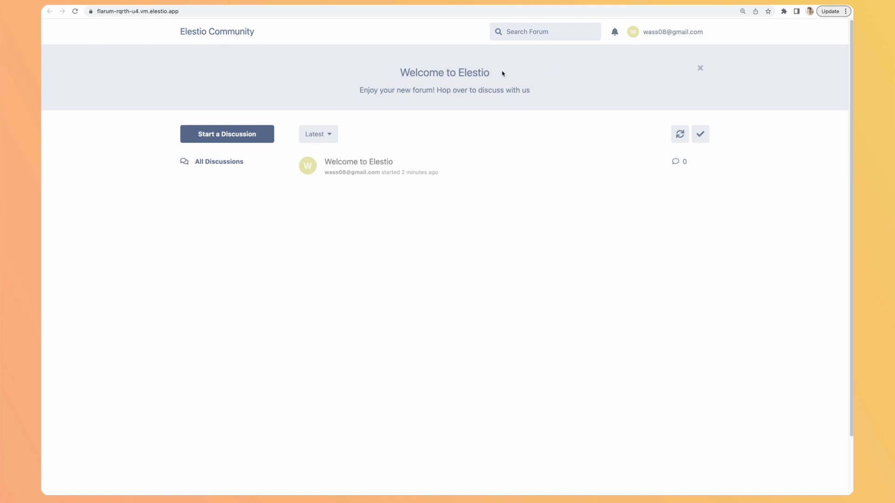
Switch from the forum front page back to the admin Basics settings.
{"action": "left_click", "coordinate": [700, 68]}
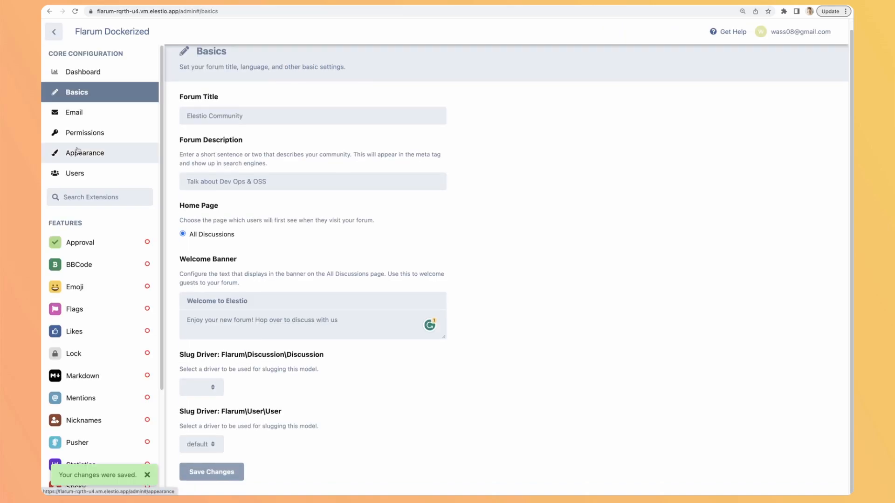
In Appearance settings, switch Dark Mode on and save the change.
{"action": "left_click", "coordinate": [84, 152]}
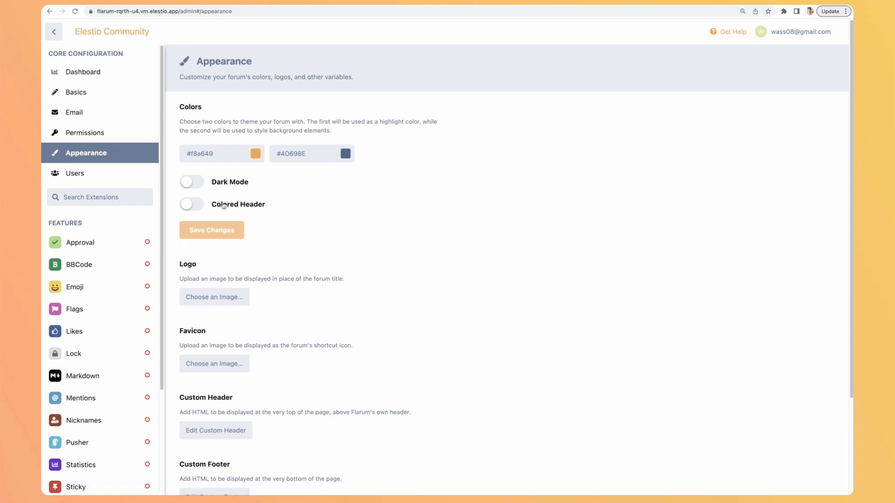
{"action": "left_click", "coordinate": [191, 181]}
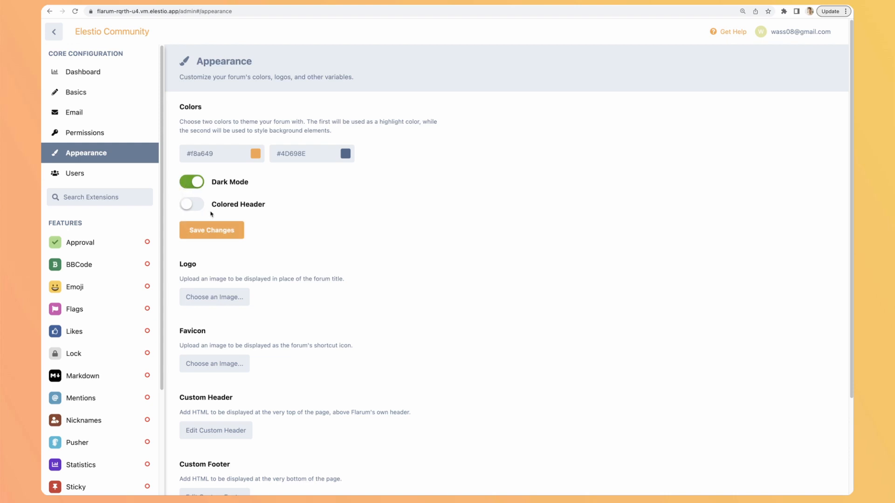
{"action": "left_click", "coordinate": [211, 230]}
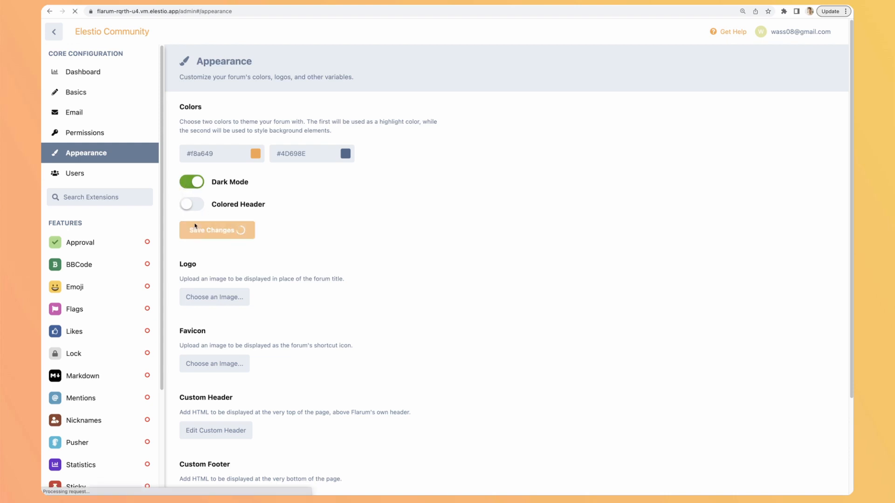
{"action": "left_click", "coordinate": [212, 230]}
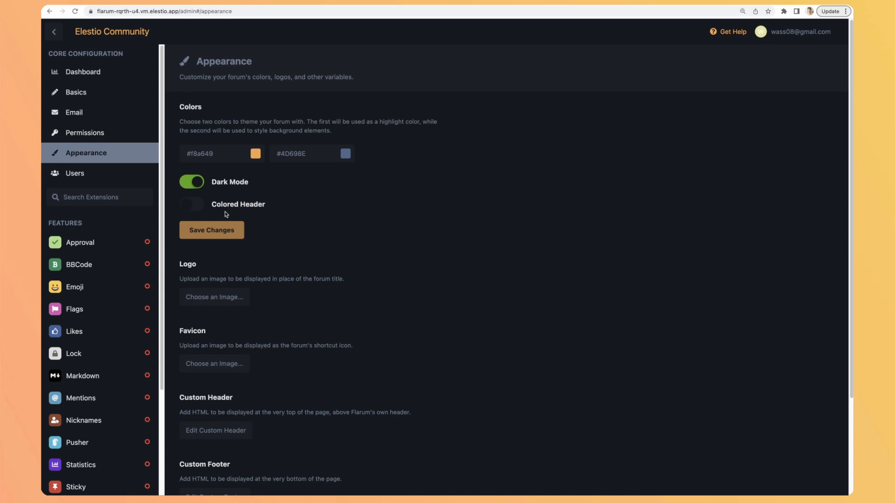
Switch Dark Mode back off and save, returning to the light theme.
{"action": "left_click", "coordinate": [191, 182]}
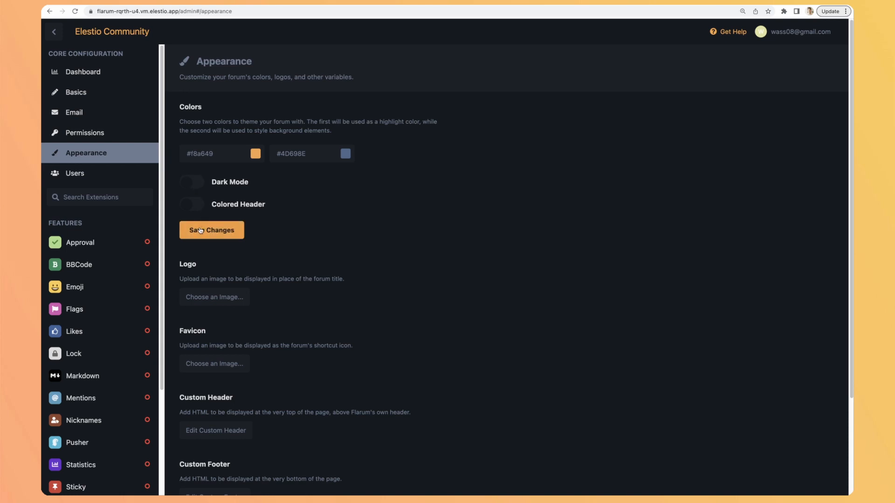
{"action": "left_click", "coordinate": [211, 230]}
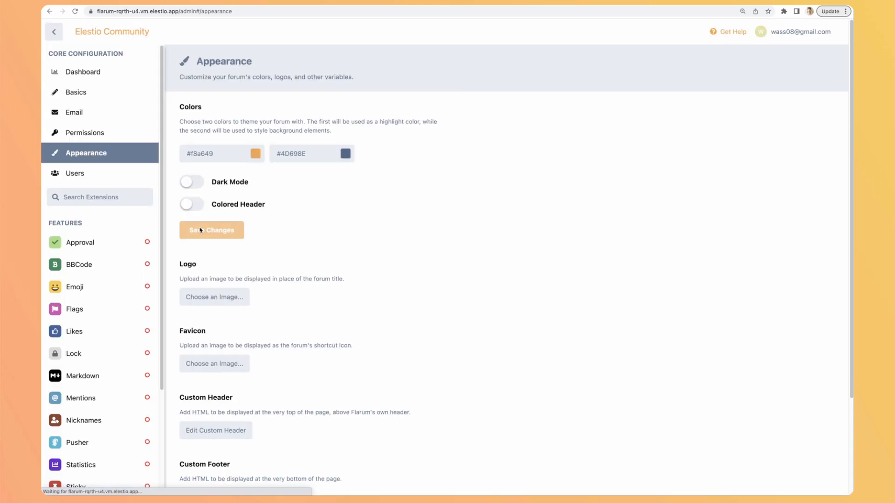
{"action": "scroll", "scroll_direction": "down", "scroll_amount": 3}
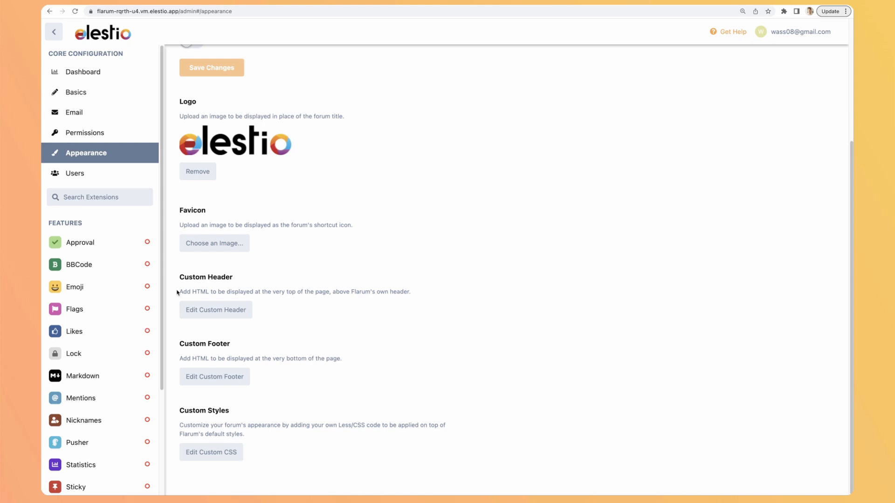
{"action": "mouse_move", "coordinate": [233, 415]}
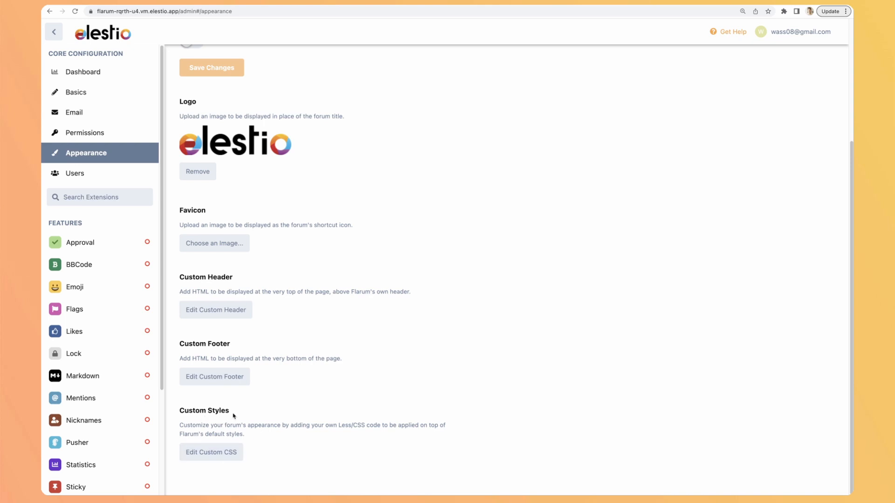
Return to the admin Dashboard, now branded with the Elestio logo.
{"action": "left_click", "coordinate": [82, 71]}
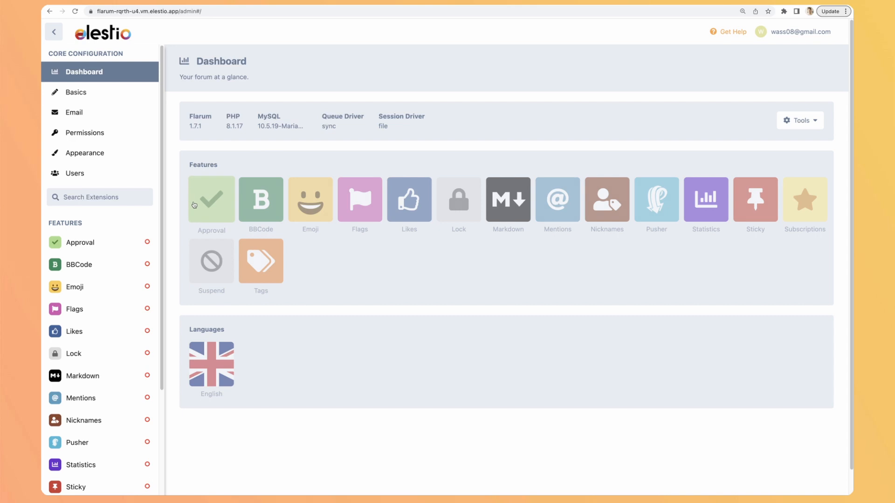
Enable the Emoji extension from its settings page.
{"action": "left_click", "coordinate": [309, 199]}
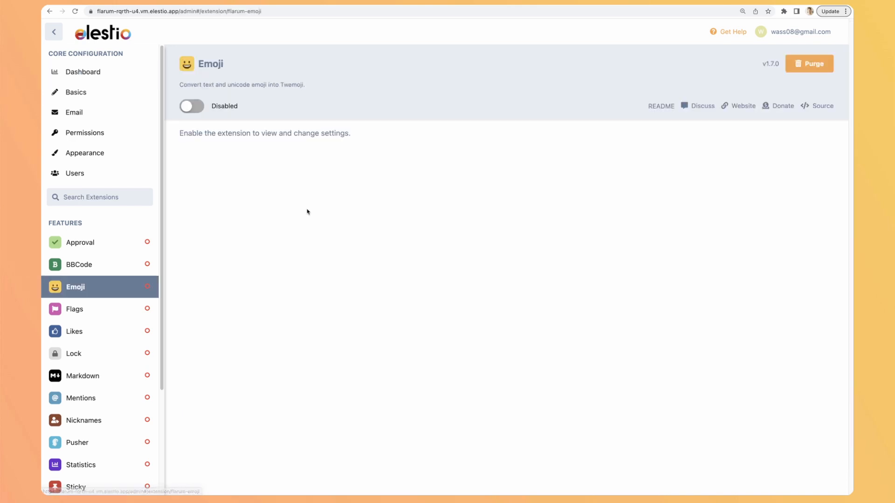
{"action": "left_click", "coordinate": [192, 106]}
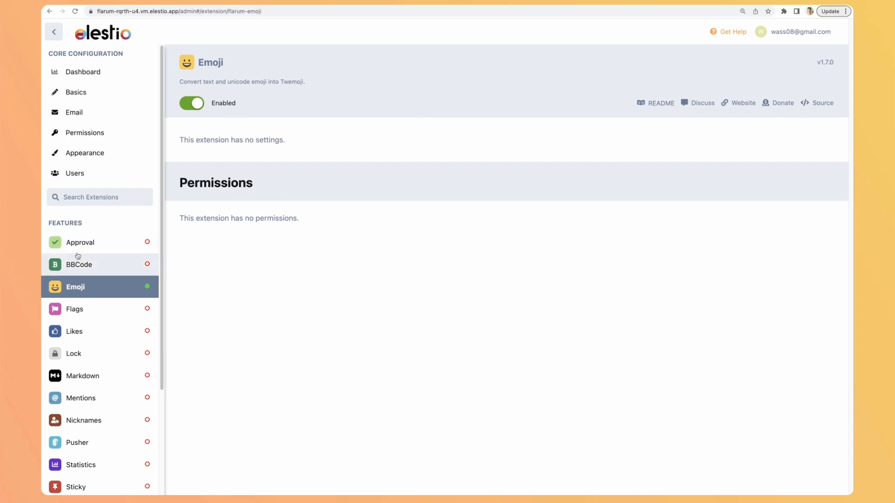
{"action": "scroll", "scroll_direction": "down", "scroll_amount": 3}
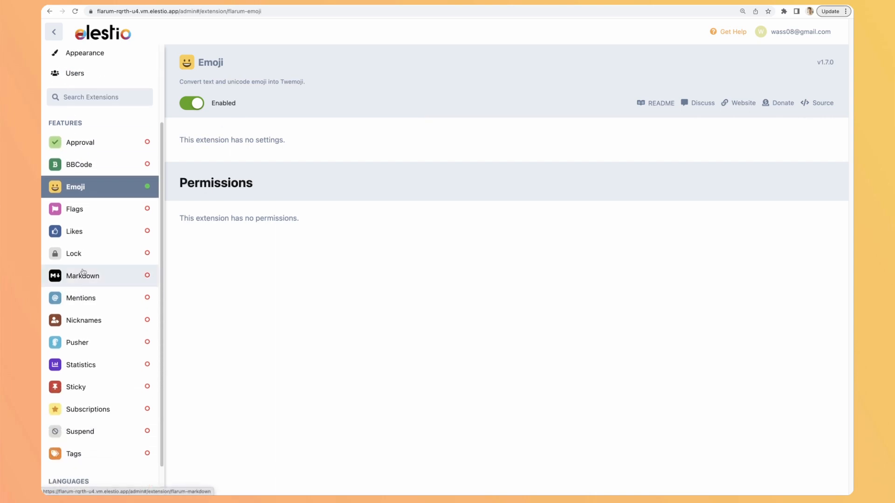
Enable the Likes and Mentions extensions and bring up the Tags extension settings.
{"action": "left_click", "coordinate": [75, 231]}
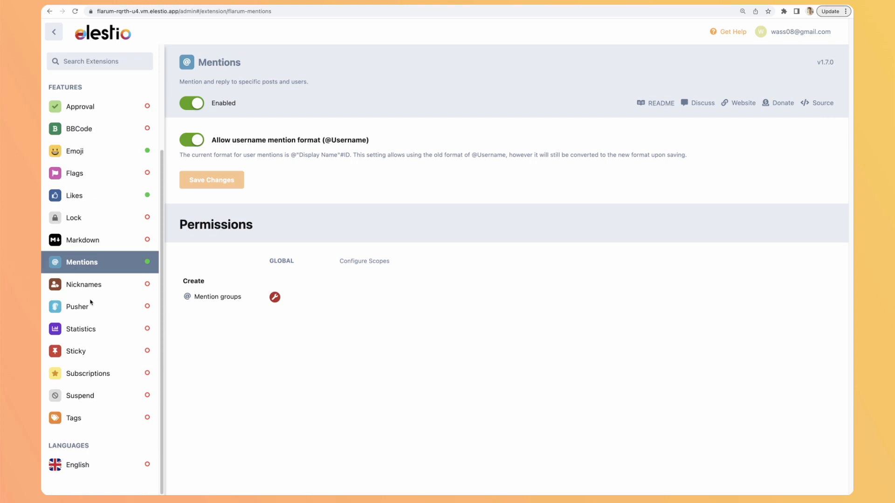
{"action": "mouse_move", "coordinate": [68, 417]}
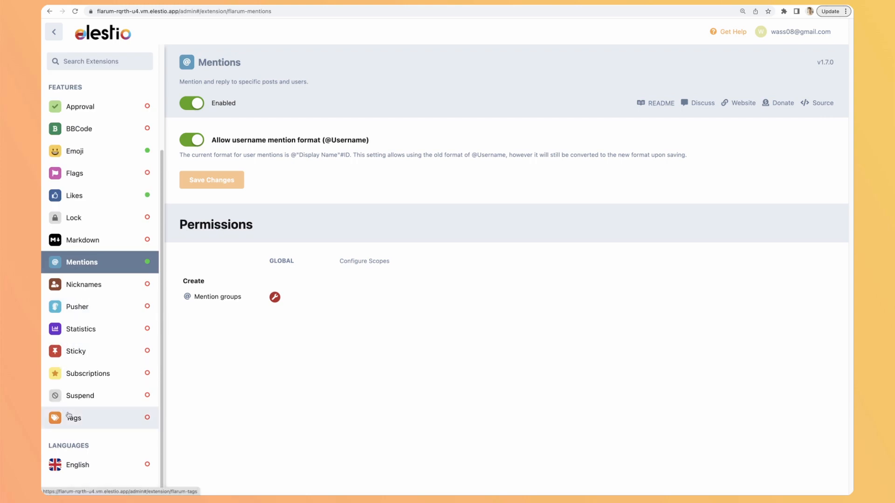
{"action": "left_click", "coordinate": [73, 418]}
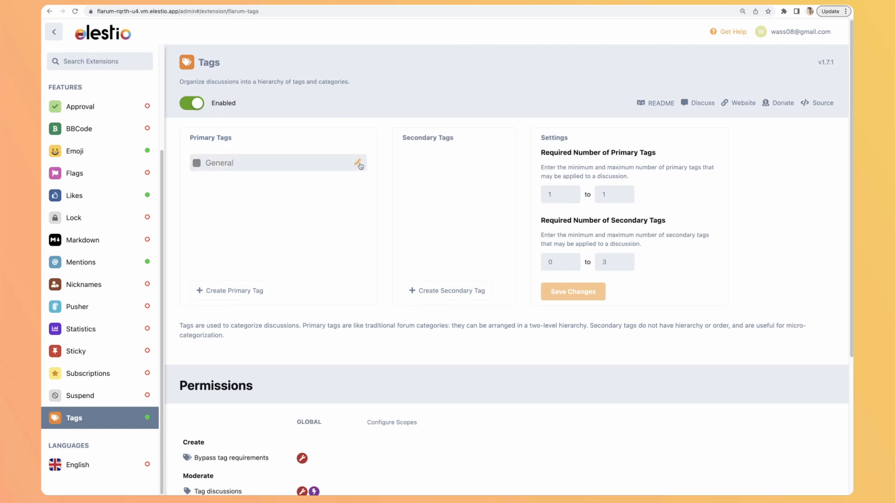
Edit the General primary tag and pick a colour for it.
{"action": "left_click", "coordinate": [358, 163]}
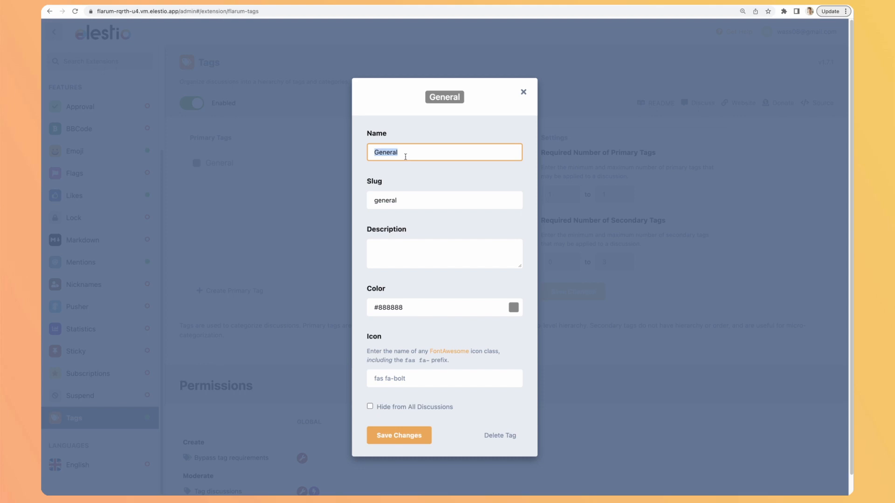
{"action": "left_click", "coordinate": [512, 307]}
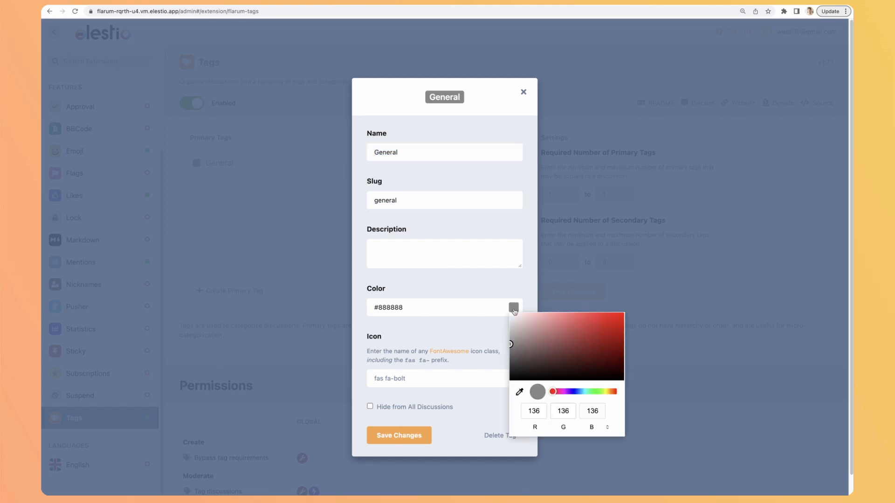
{"action": "left_click", "coordinate": [573, 318]}
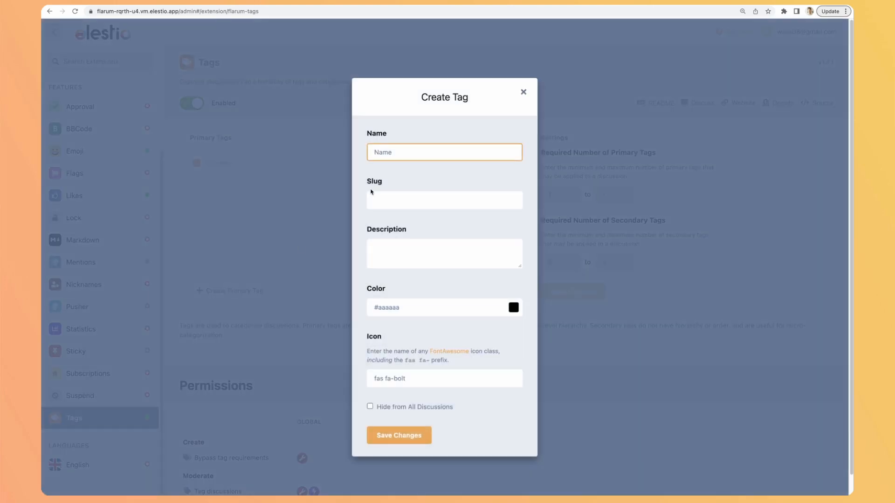
Name the new tag Support and give it a red colour.
{"action": "type", "text": "Support"}
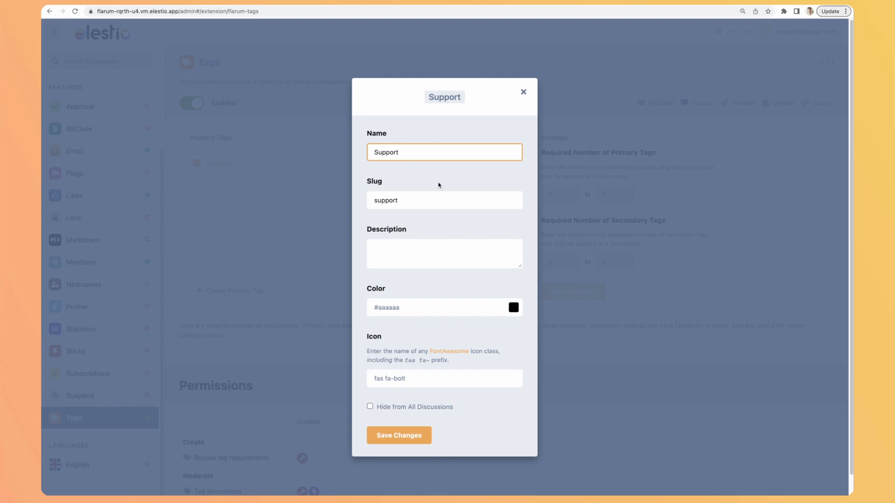
{"action": "left_click", "coordinate": [513, 308]}
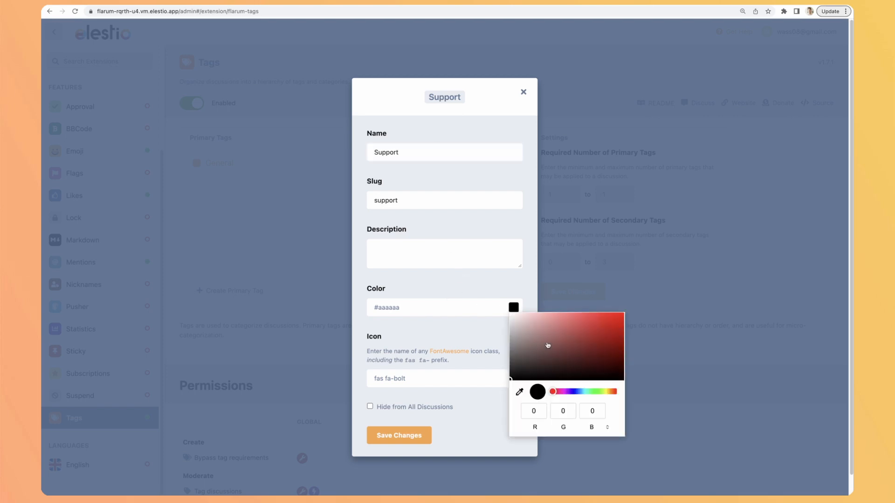
{"action": "left_click", "coordinate": [573, 319]}
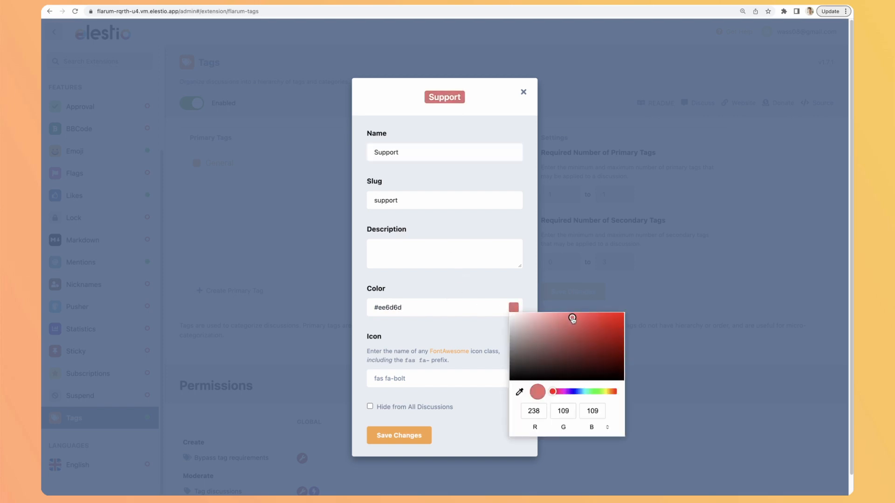
Set the Support tag's icon to fas fa-wrench.
{"action": "left_click", "coordinate": [444, 378]}
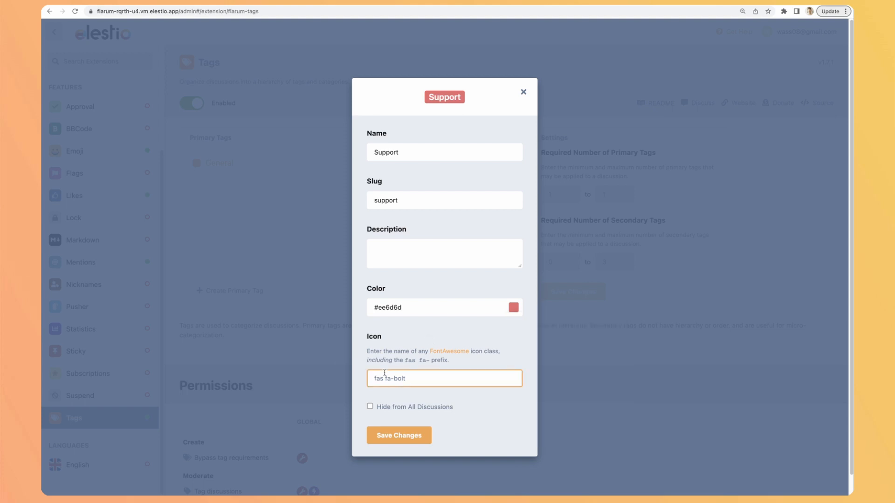
{"action": "mouse_move", "coordinate": [439, 354]}
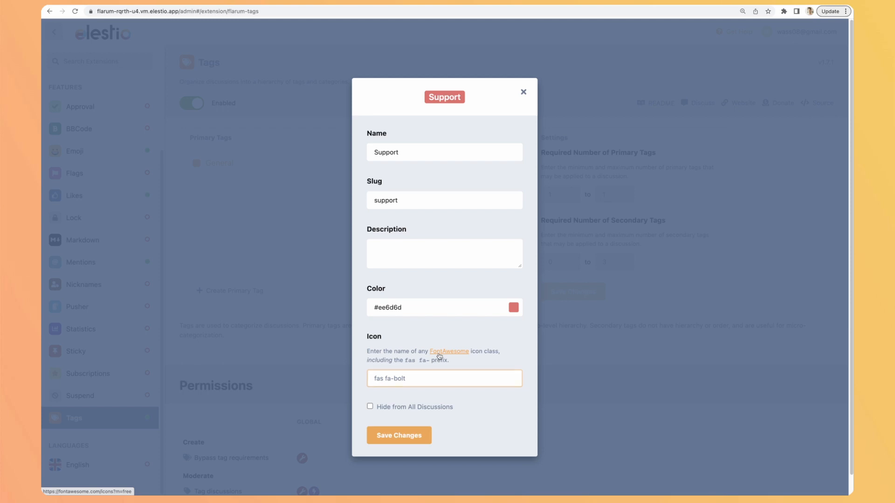
{"action": "left_click", "coordinate": [448, 352]}
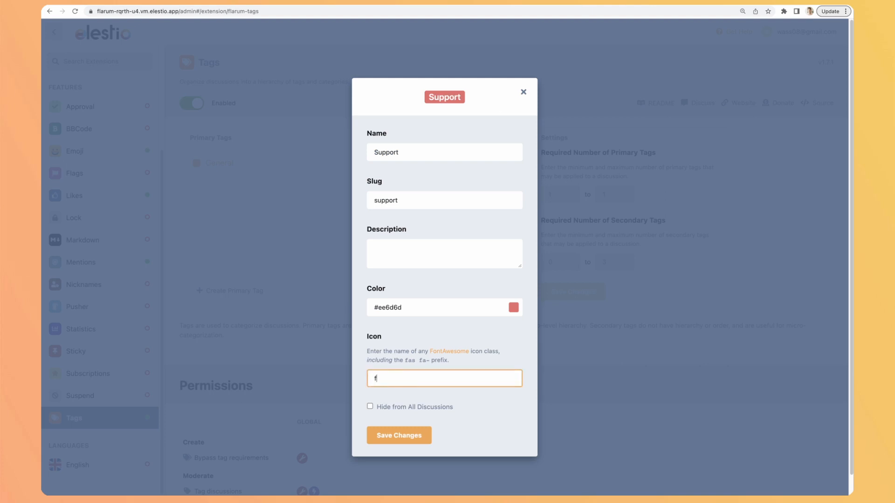
{"action": "type", "text": "as fa-wrenc"}
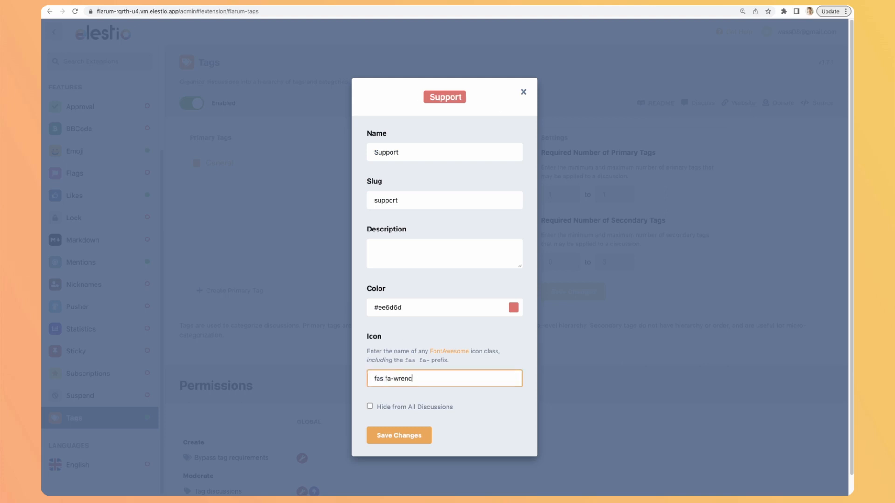
{"action": "type", "text": "h"}
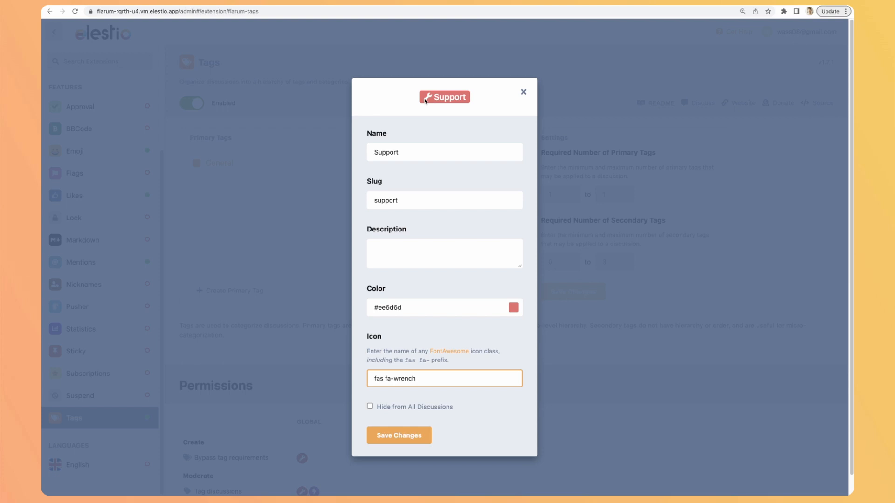
Save the Support tag and view it on the forum's front page.
{"action": "left_click", "coordinate": [399, 435]}
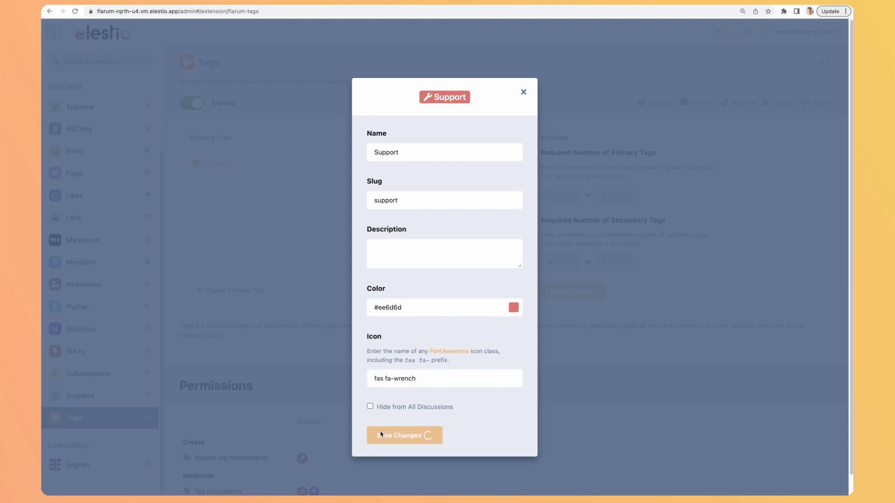
{"action": "left_click", "coordinate": [404, 435]}
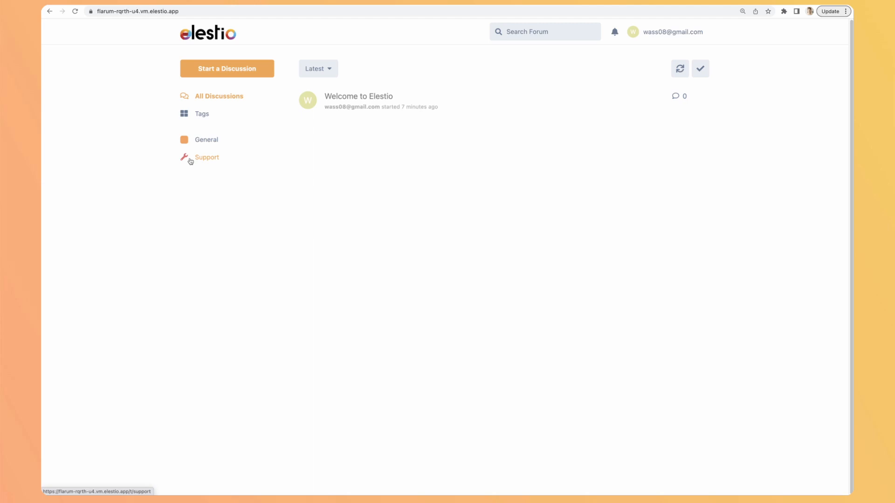
{"action": "left_click", "coordinate": [206, 139]}
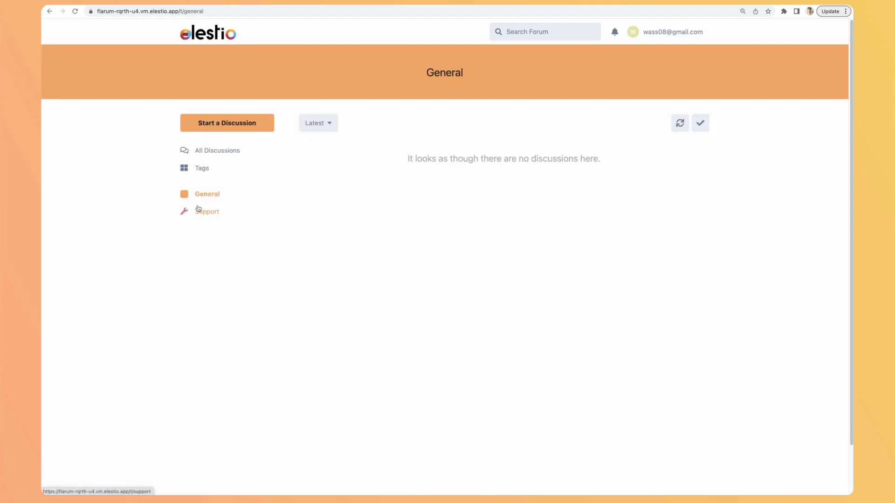
{"action": "left_click", "coordinate": [207, 211]}
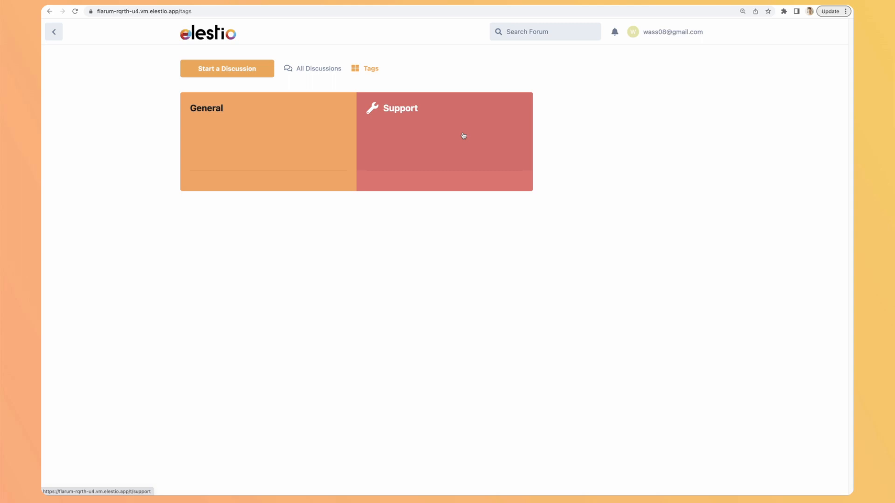
{"action": "mouse_move", "coordinate": [309, 70]}
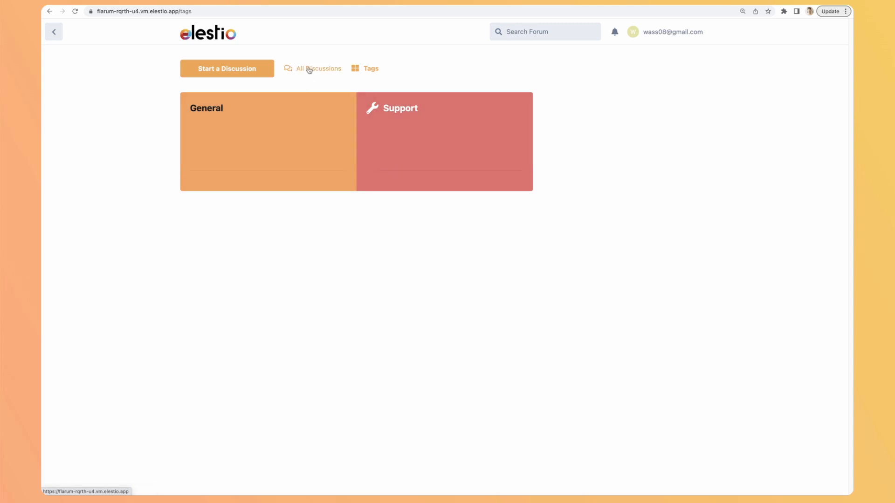
{"action": "left_click", "coordinate": [319, 69]}
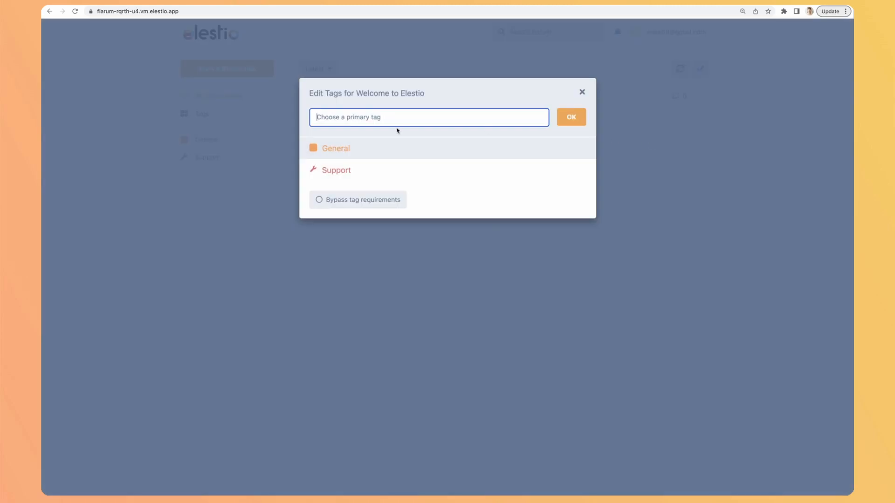
Tag the discussion with General and Support, confirm, and list the General tag's discussions.
{"action": "left_click", "coordinate": [336, 148]}
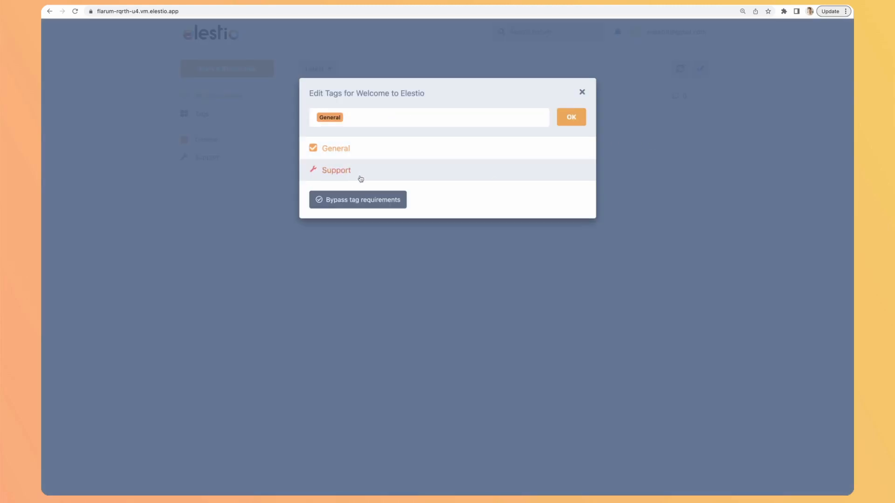
{"action": "left_click", "coordinate": [336, 169]}
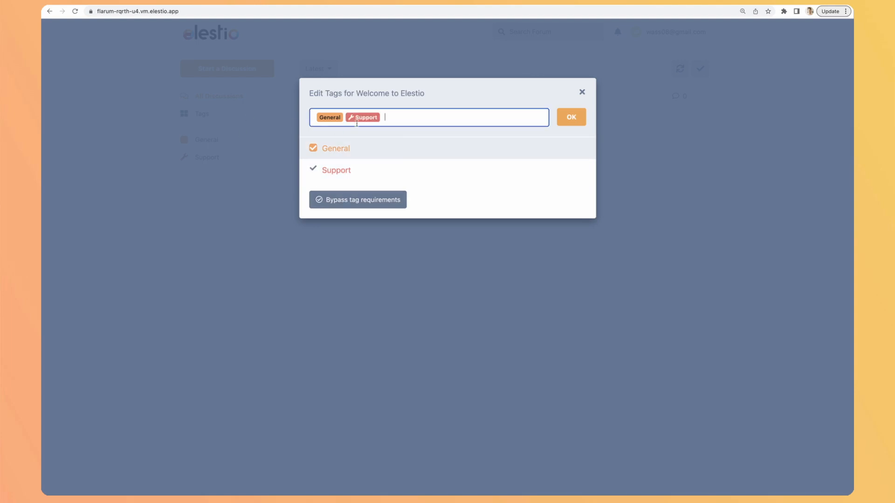
{"action": "left_click", "coordinate": [570, 117]}
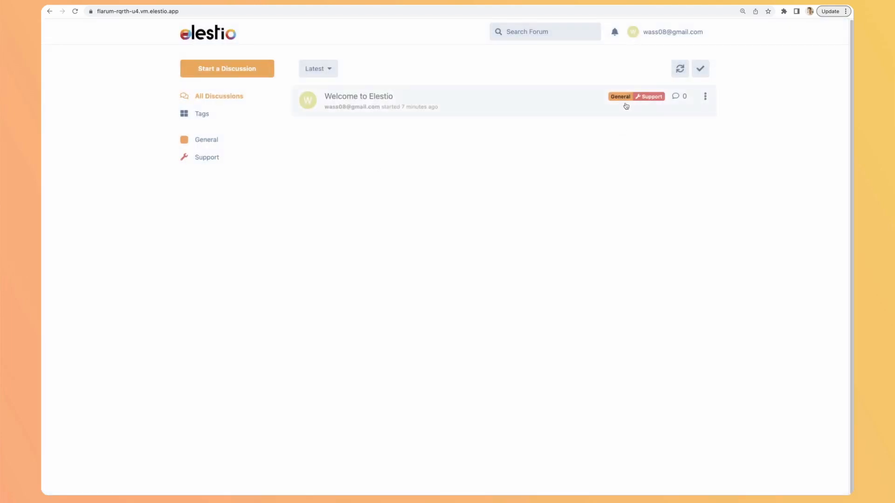
{"action": "left_click", "coordinate": [206, 140]}
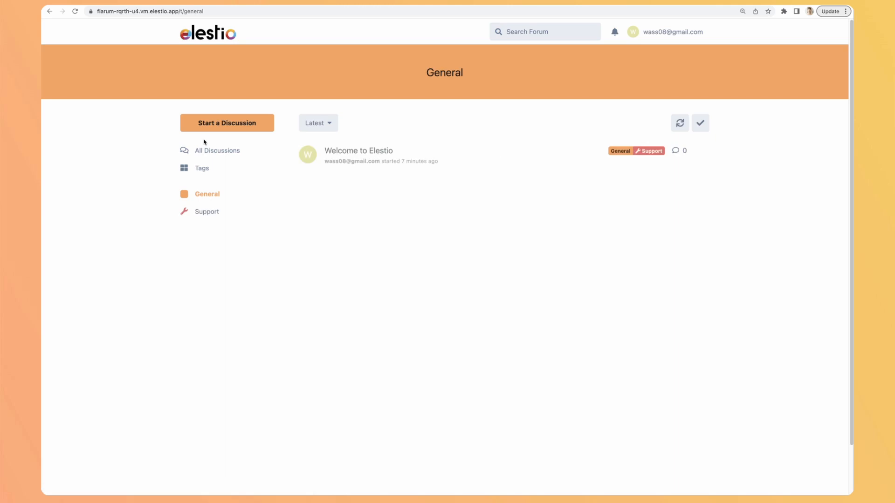
{"action": "mouse_move", "coordinate": [507, 162]}
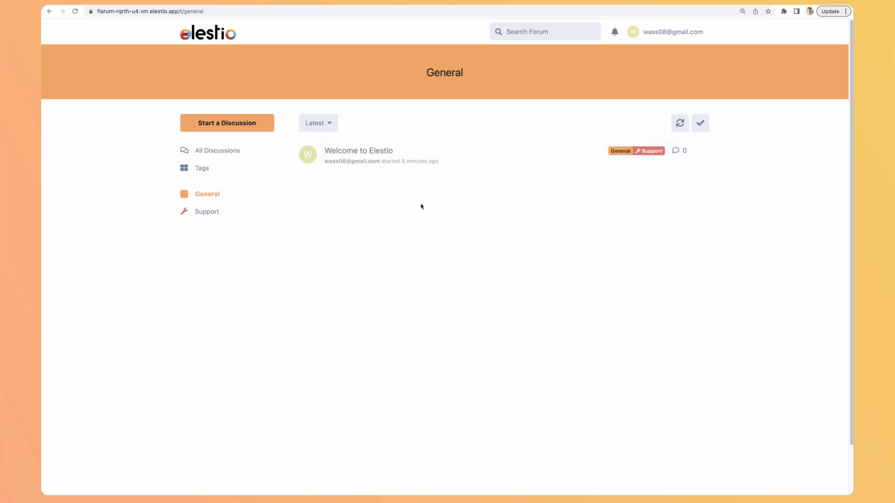
{"action": "mouse_move", "coordinate": [704, 151]}
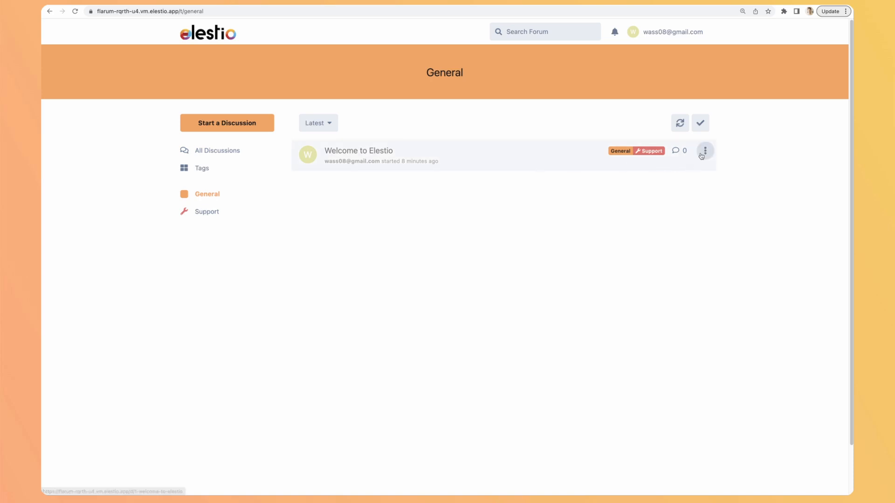
Edit the Welcome to Elestio discussion's first post and browse the emoji list.
{"action": "left_click", "coordinate": [705, 151]}
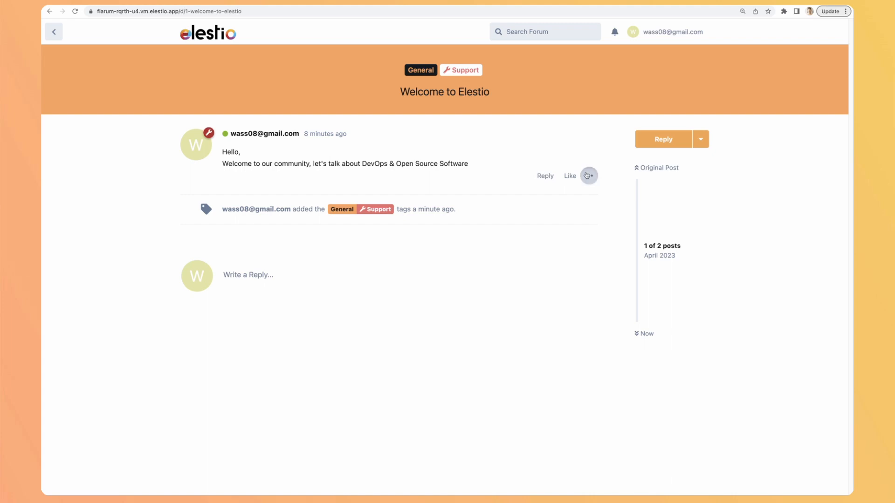
{"action": "left_click", "coordinate": [589, 175]}
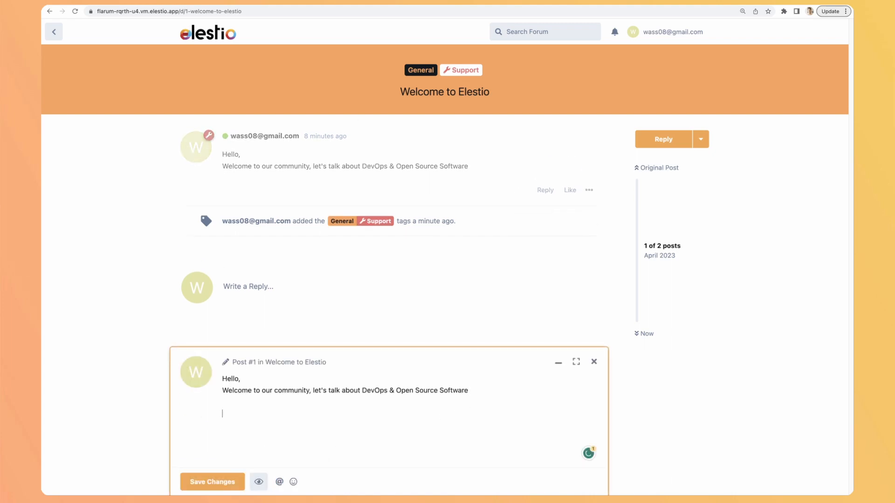
{"action": "left_click", "coordinate": [293, 482]}
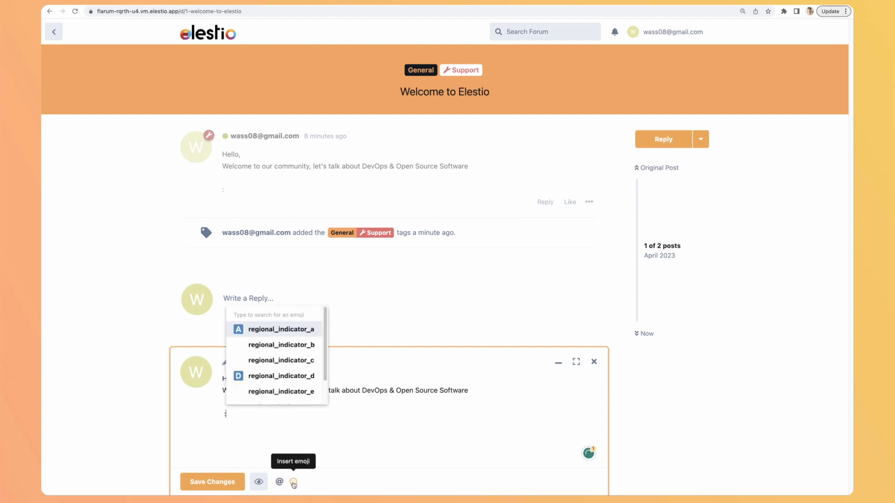
{"action": "scroll", "scroll_direction": "down", "scroll_amount": 3}
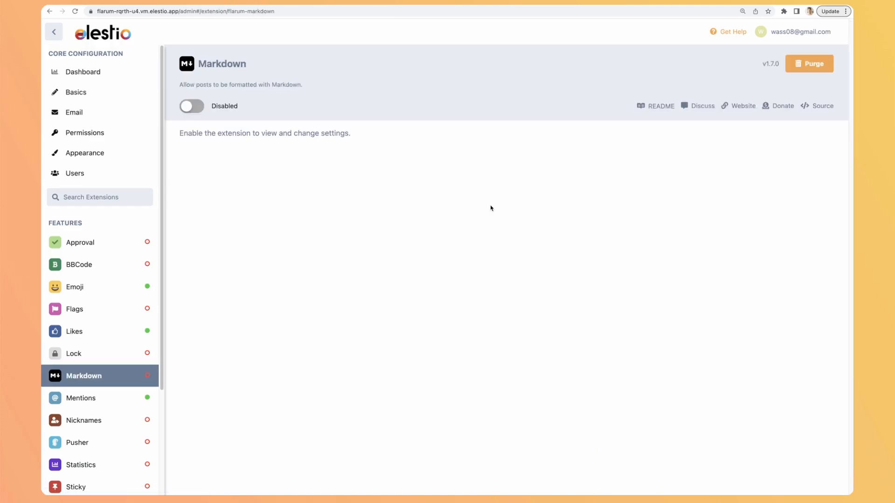
Discard the unsaved emoji edit, leaving the original welcome greeting.
{"action": "left_click", "coordinate": [191, 107]}
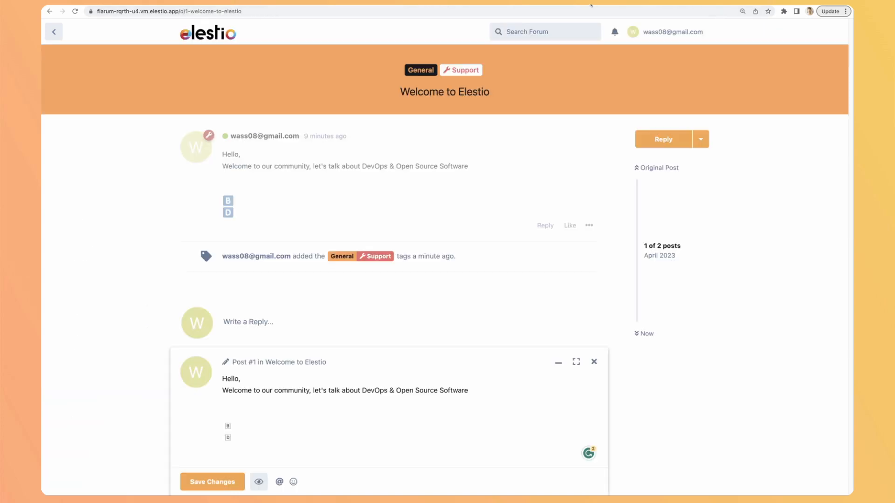
{"action": "left_click", "coordinate": [589, 226]}
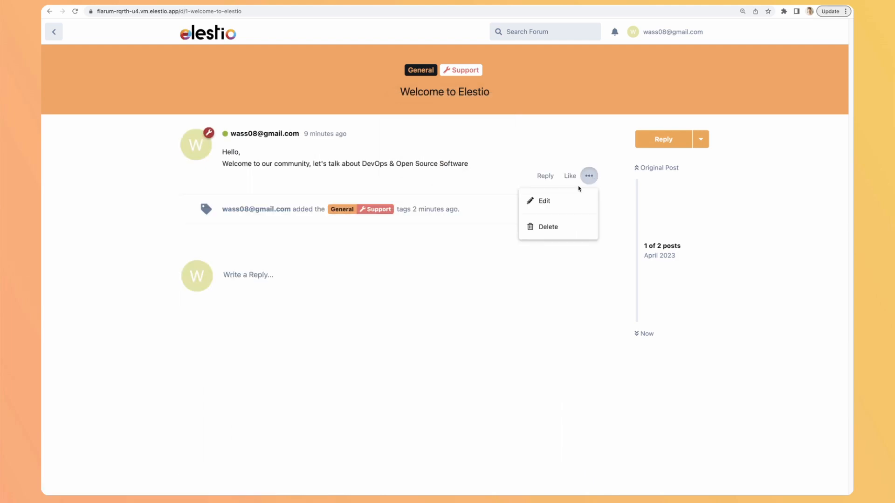
Add a '### Welcome' heading above the greeting with a blank line after it.
{"action": "left_click", "coordinate": [543, 201]}
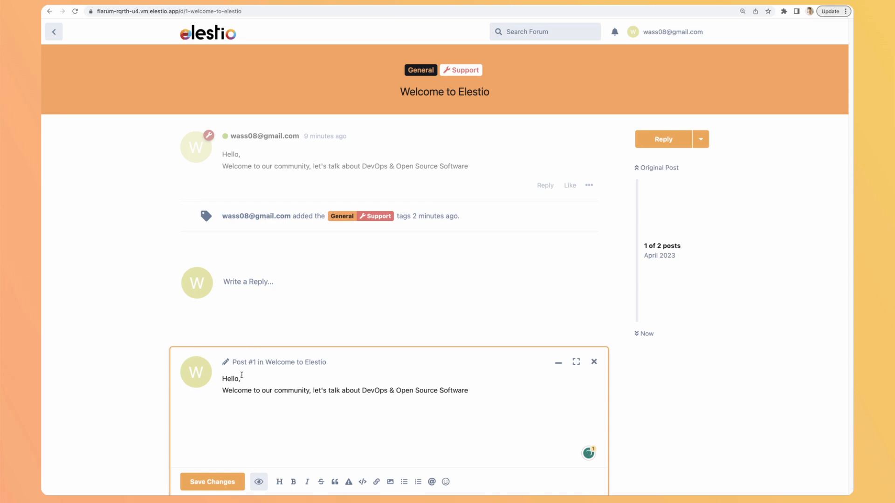
{"action": "type", "text": "Welcome"}
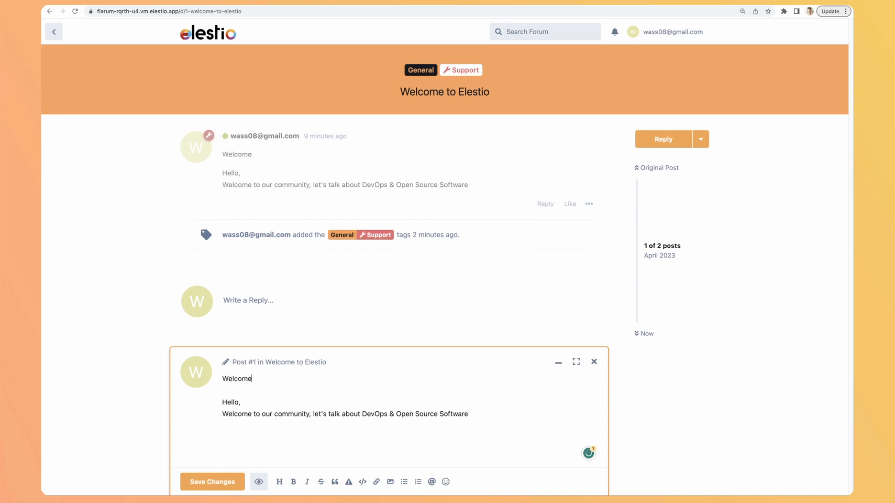
{"action": "left_click", "coordinate": [279, 482]}
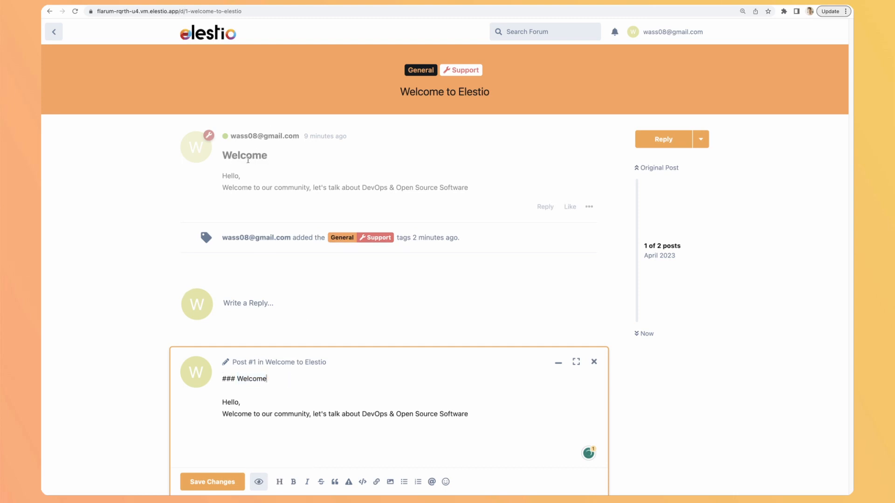
{"action": "key", "text": "Enter"}
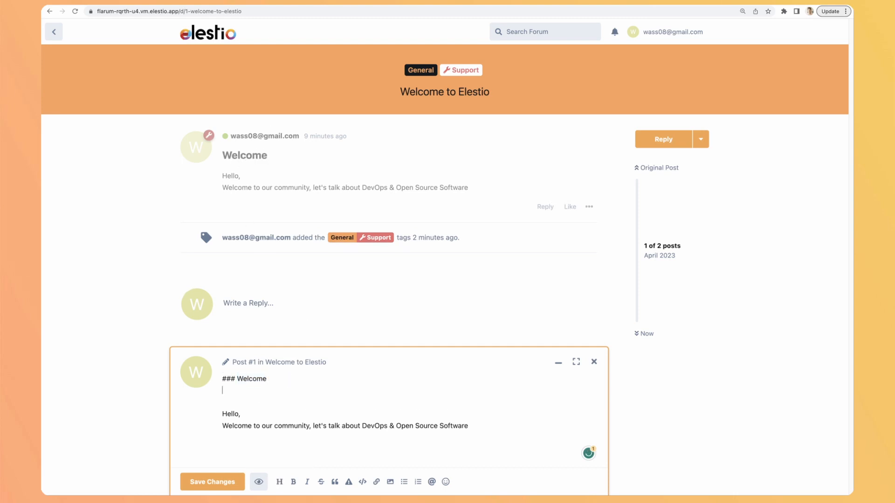
{"action": "left_click", "coordinate": [391, 481]}
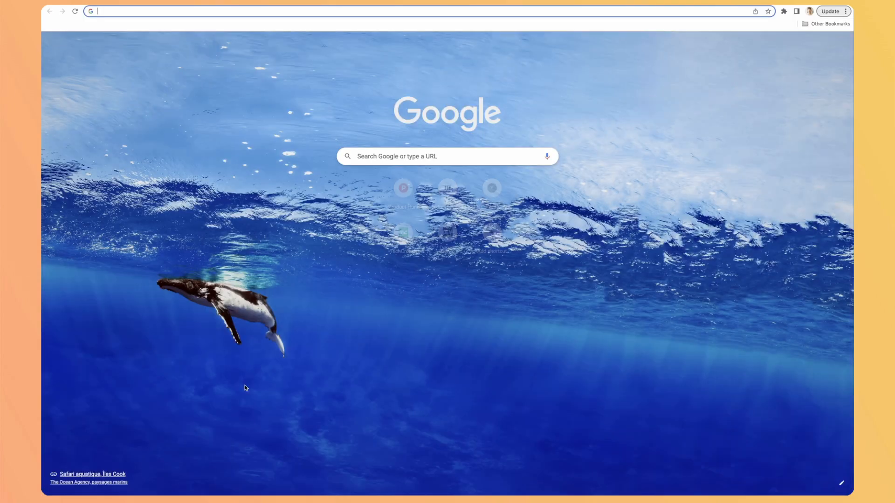
Visit imgur.com and copy the link of a cat picture for the post.
{"action": "type", "text": "imgur.com"}
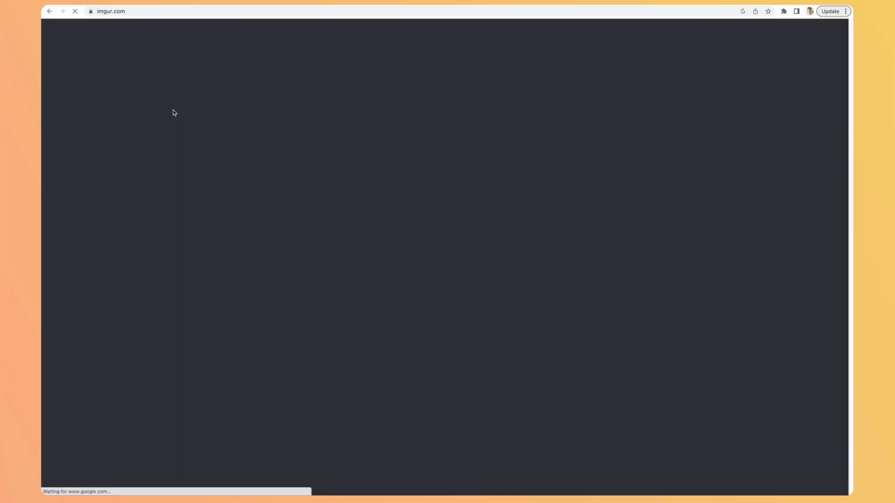
{"action": "right_click", "coordinate": [395, 294]}
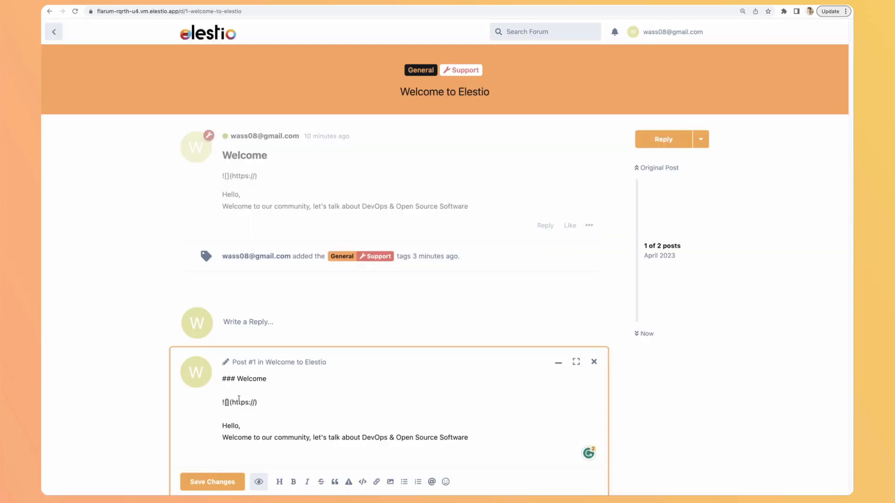
Finish the image Markdown with alt text 'a cat' and i.imgur.com/sbmsFke.jpeg, then save the post.
{"action": "type", "text": "a cat"}
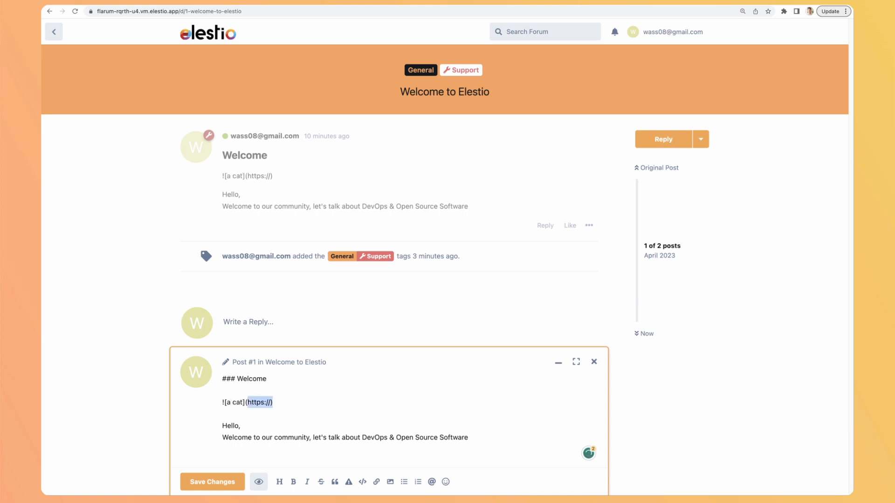
{"action": "type", "text": "i.imgur.com/sbmsFke.jpeg"}
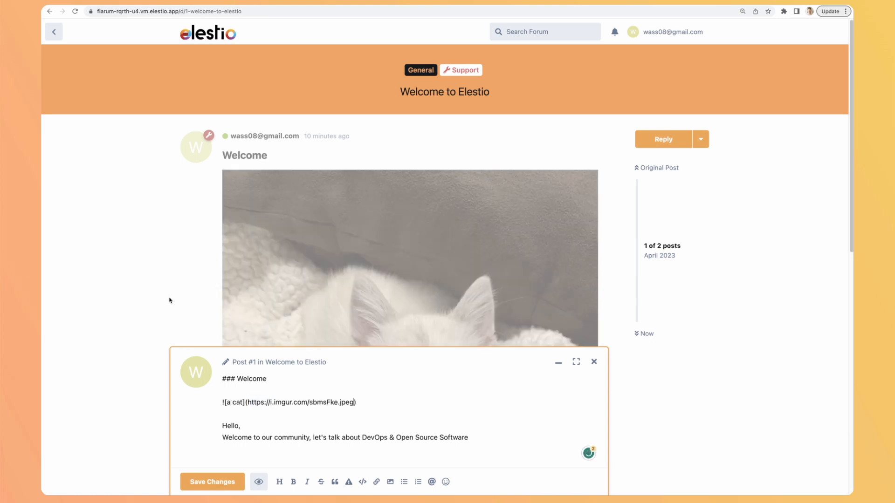
{"action": "left_click", "coordinate": [213, 482]}
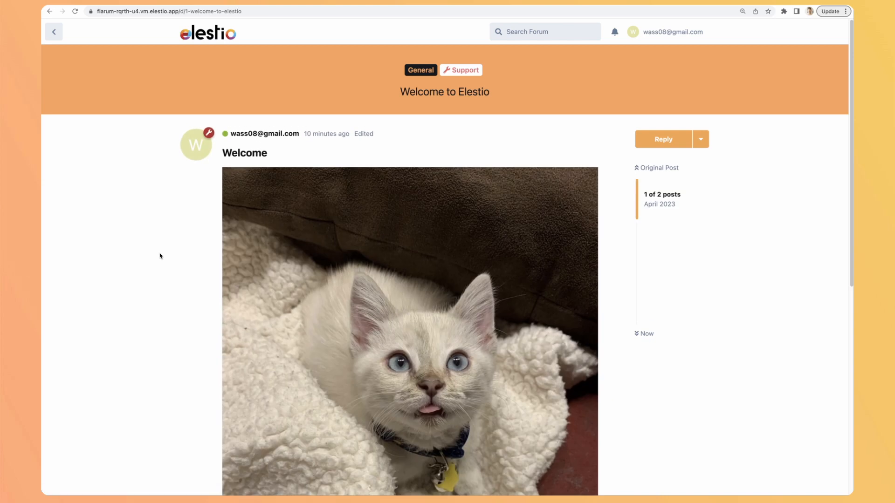
{"action": "scroll", "scroll_direction": "down", "scroll_amount": 3}
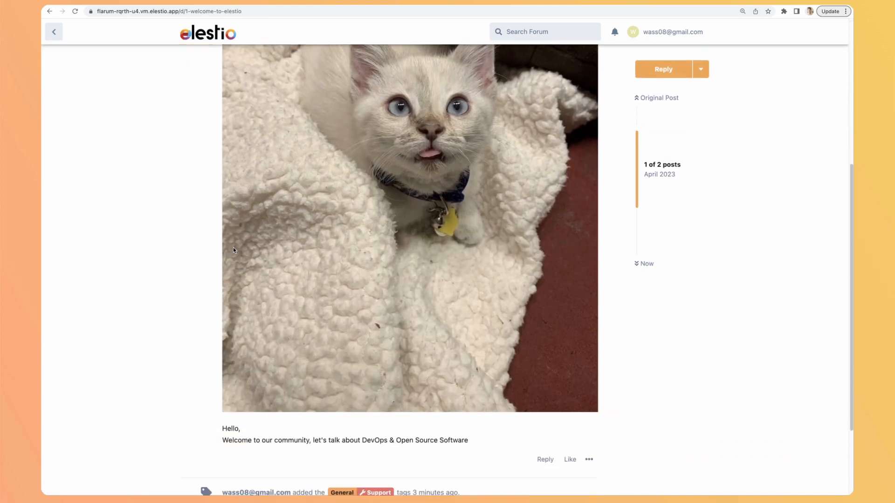
{"action": "scroll", "scroll_direction": "down", "scroll_amount": 3}
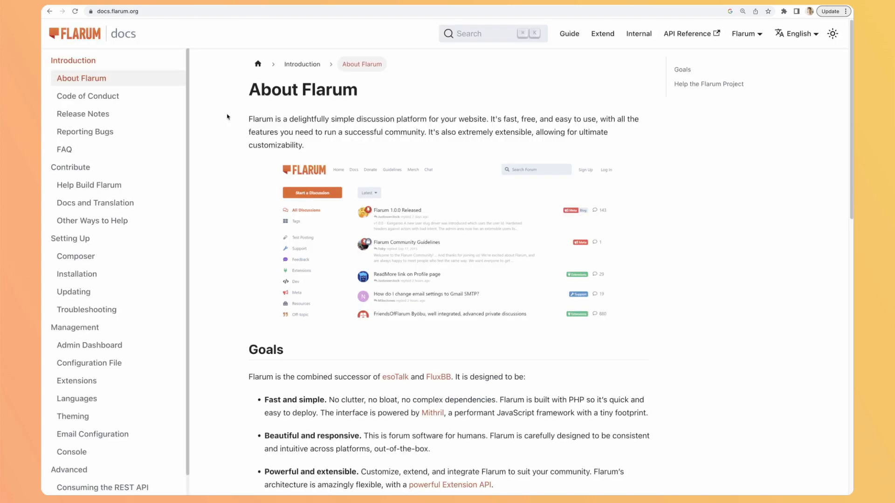
{"action": "mouse_move", "coordinate": [239, 120]}
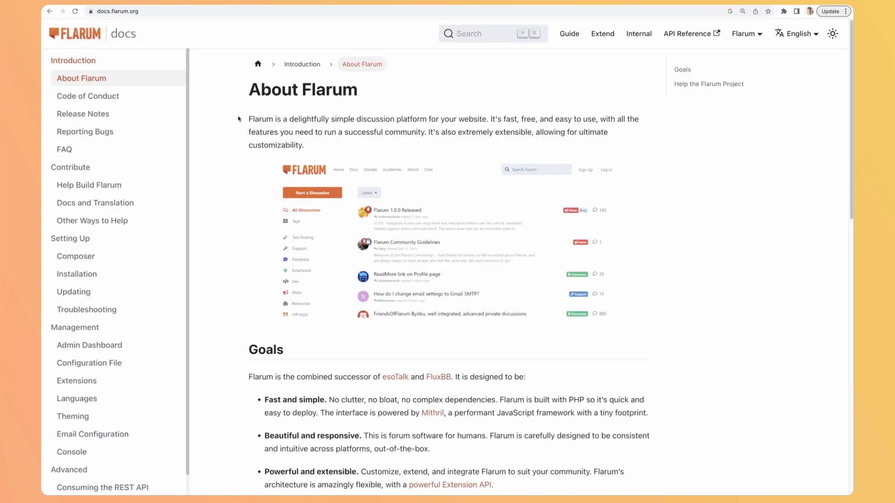
Read down the About Flarum page, then move on to the Help Build Flarum contributing guide.
{"action": "scroll", "scroll_direction": "down", "scroll_amount": 3}
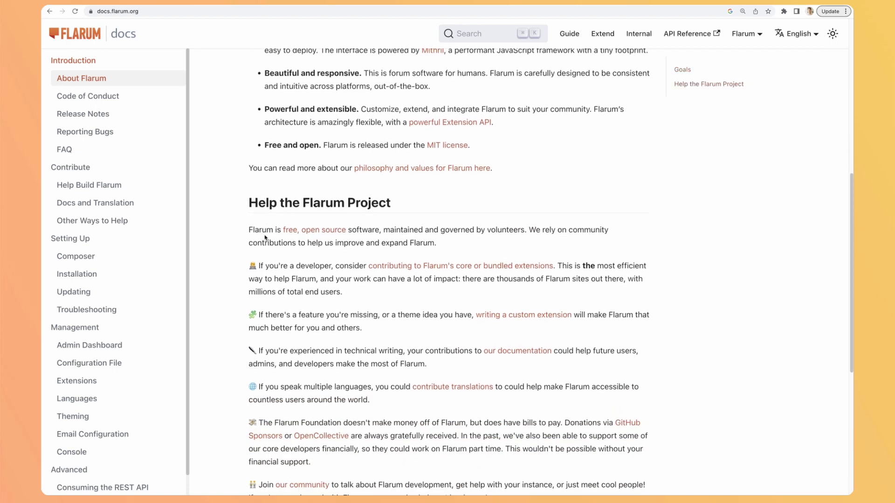
{"action": "scroll", "scroll_direction": "down", "scroll_amount": 3}
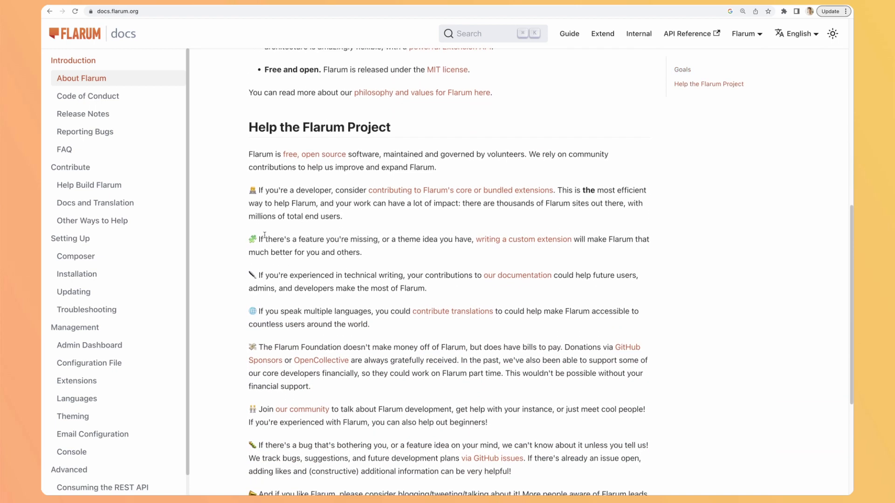
{"action": "left_click", "coordinate": [88, 185]}
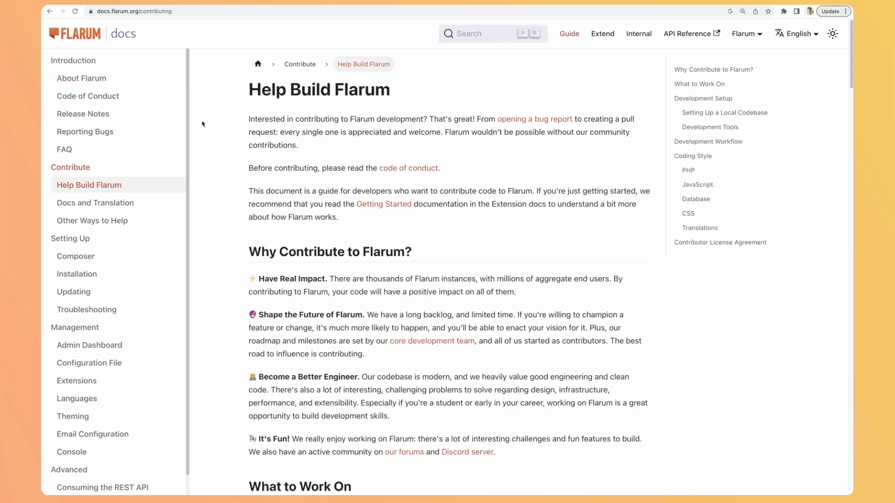
{"action": "mouse_move", "coordinate": [351, 179]}
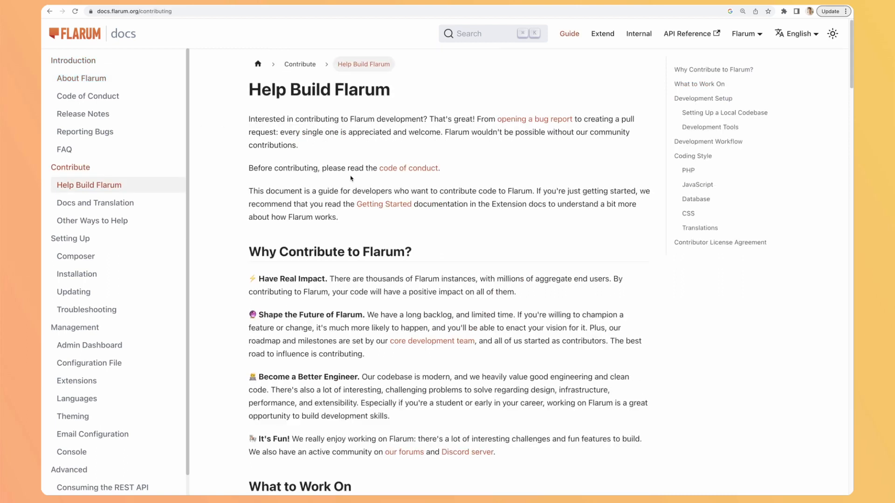
{"action": "mouse_move", "coordinate": [378, 214]}
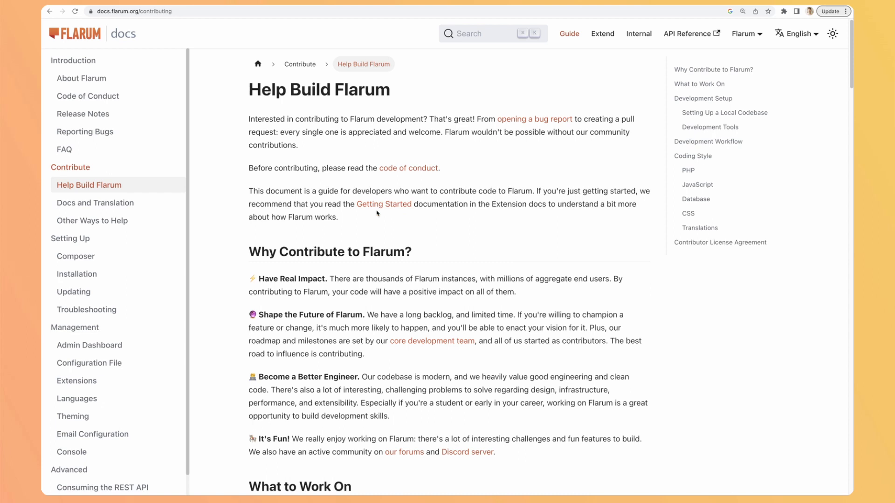
{"action": "scroll", "scroll_direction": "down", "scroll_amount": 3}
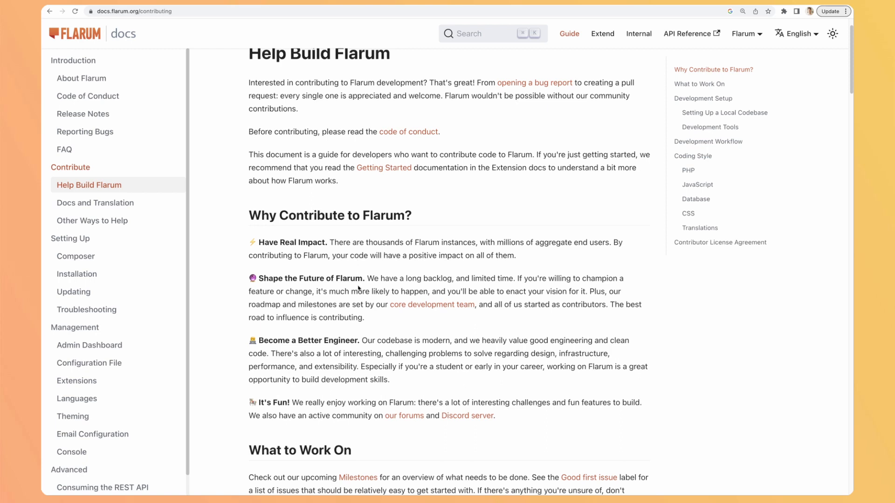
{"action": "scroll", "scroll_direction": "down", "scroll_amount": 3}
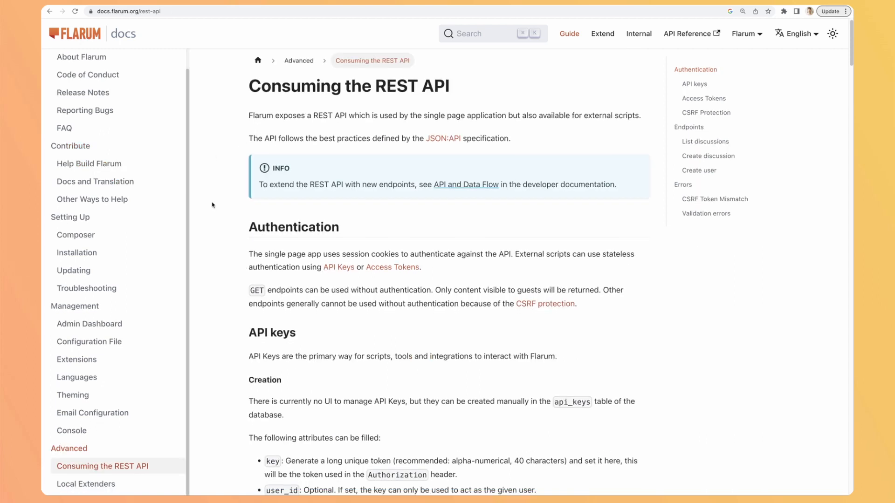
Read the Consuming the REST API guide down through API keys to the Access Tokens section.
{"action": "scroll", "scroll_direction": "down", "scroll_amount": 3}
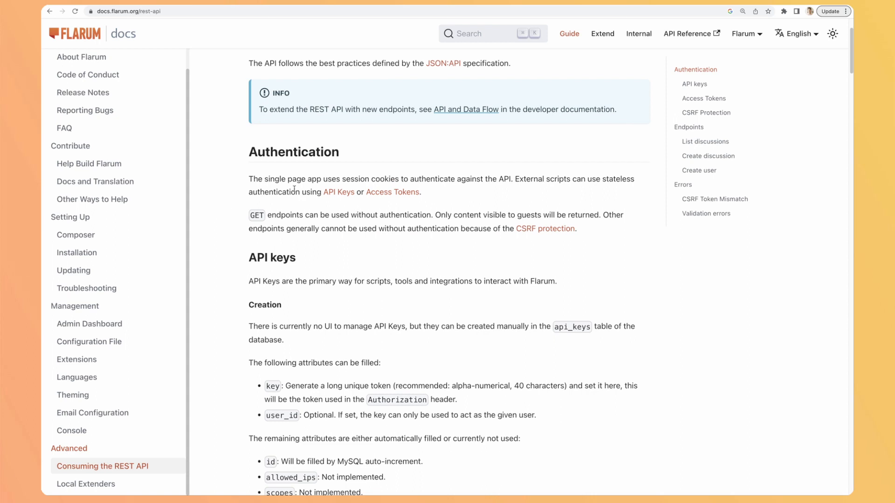
{"action": "mouse_move", "coordinate": [244, 217]}
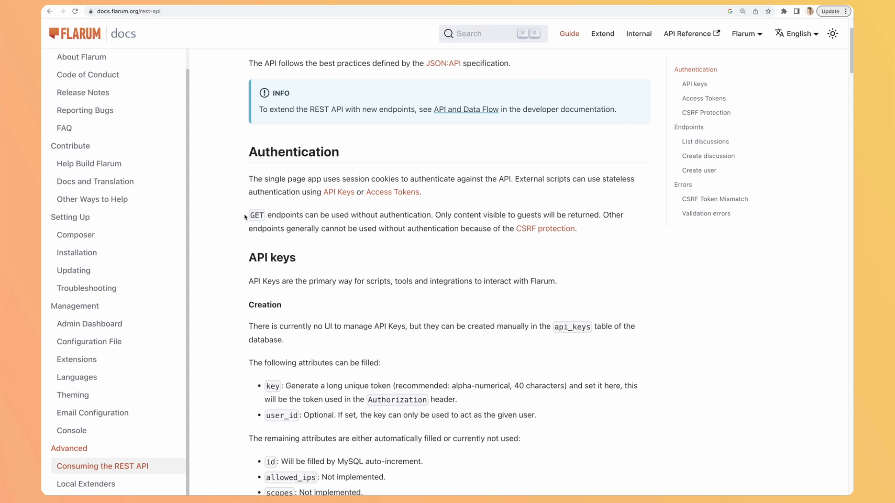
{"action": "scroll", "scroll_direction": "down", "scroll_amount": 3}
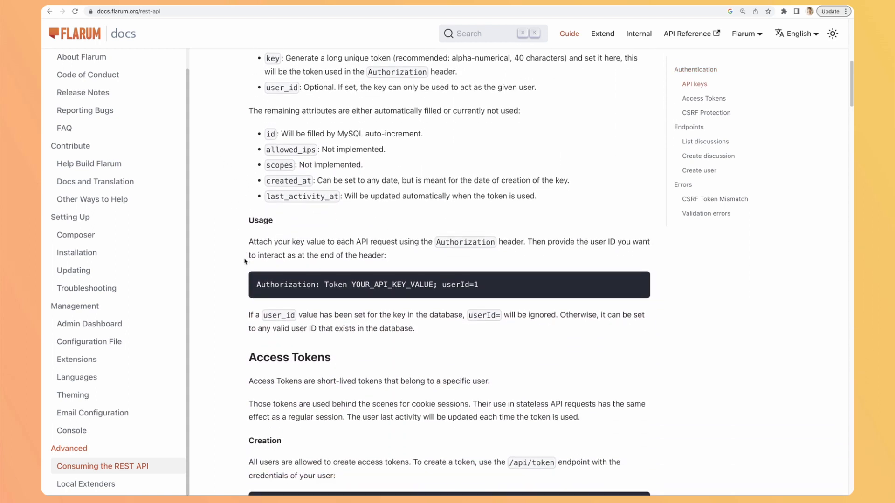
{"action": "scroll", "scroll_direction": "down", "scroll_amount": 3}
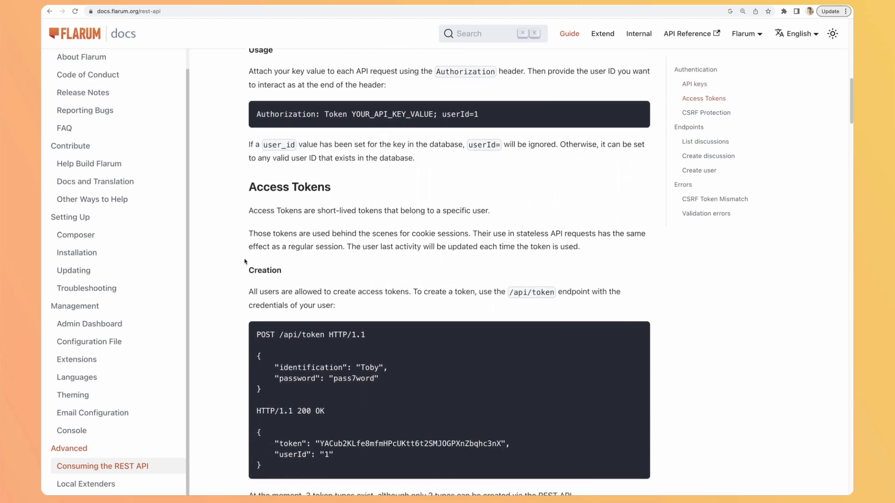